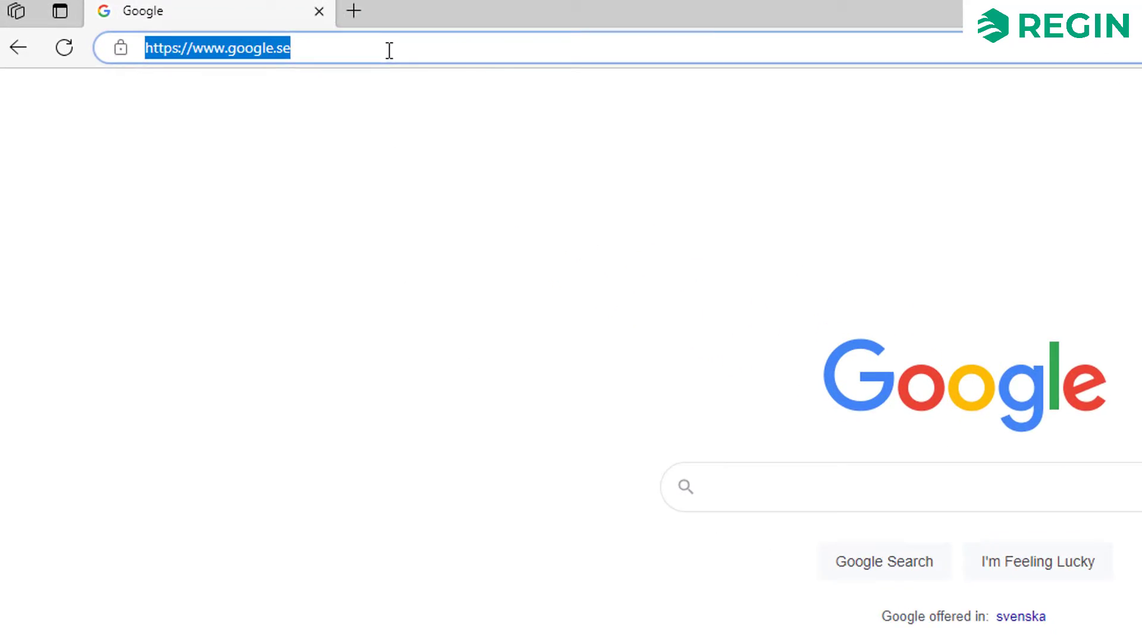
Go to the Regin website and search it for 'application' to find Application Tool
text(reg)
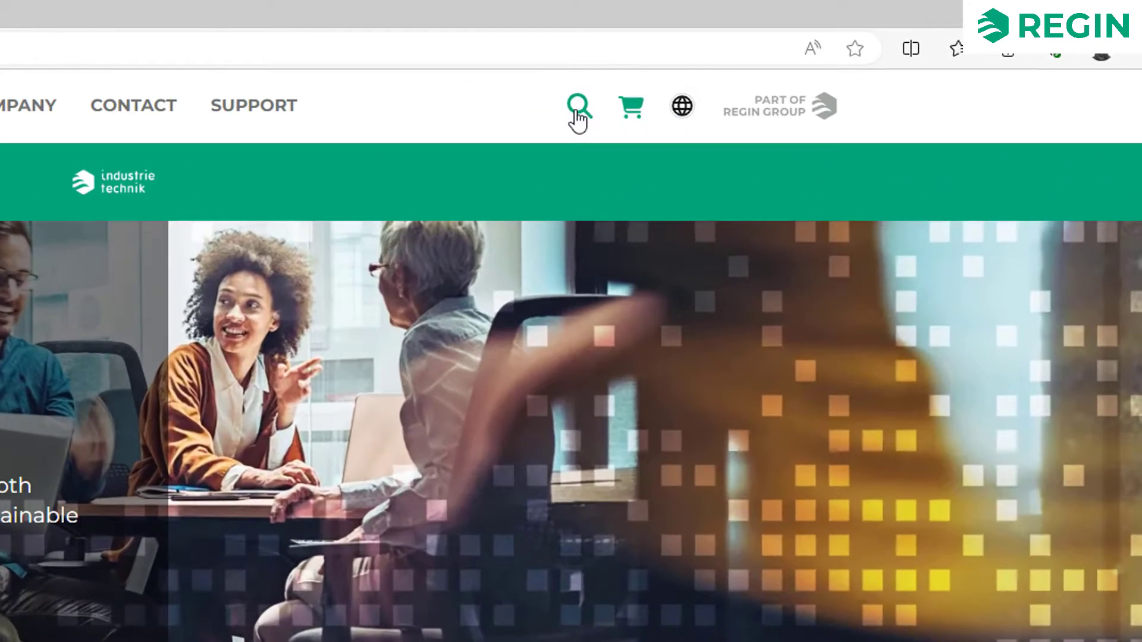
click(578, 106)
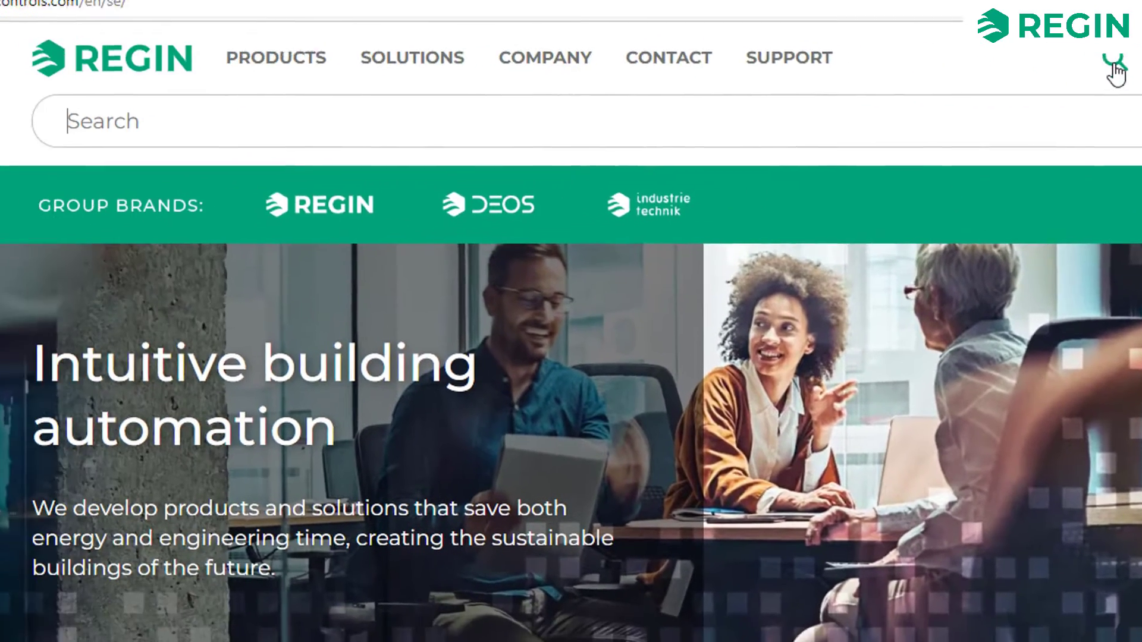
text(app)
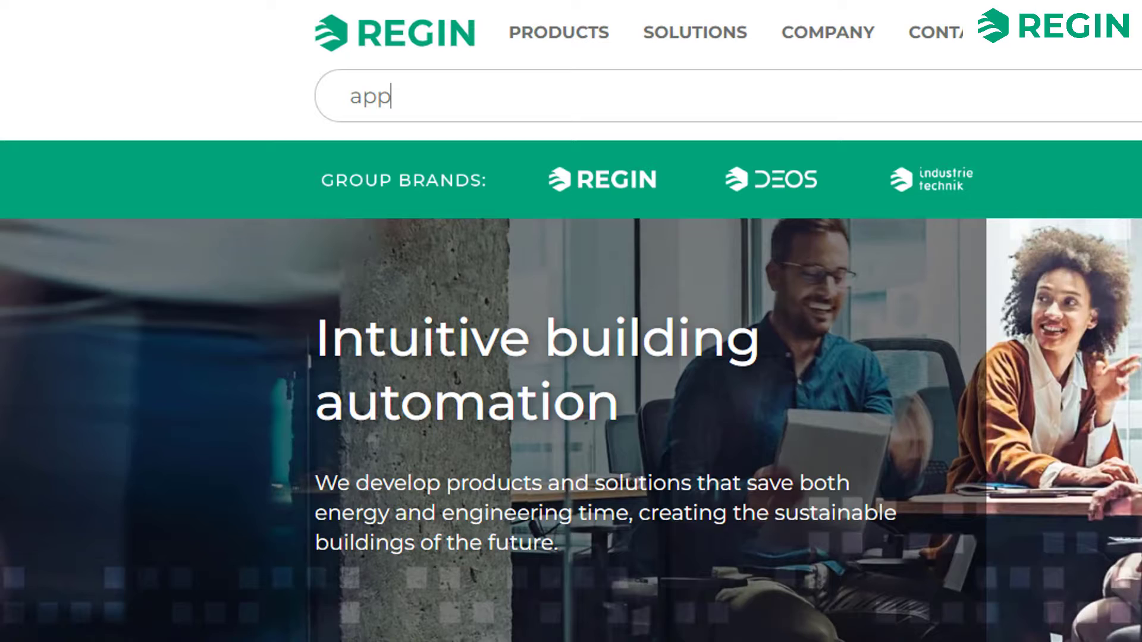
text(lication)
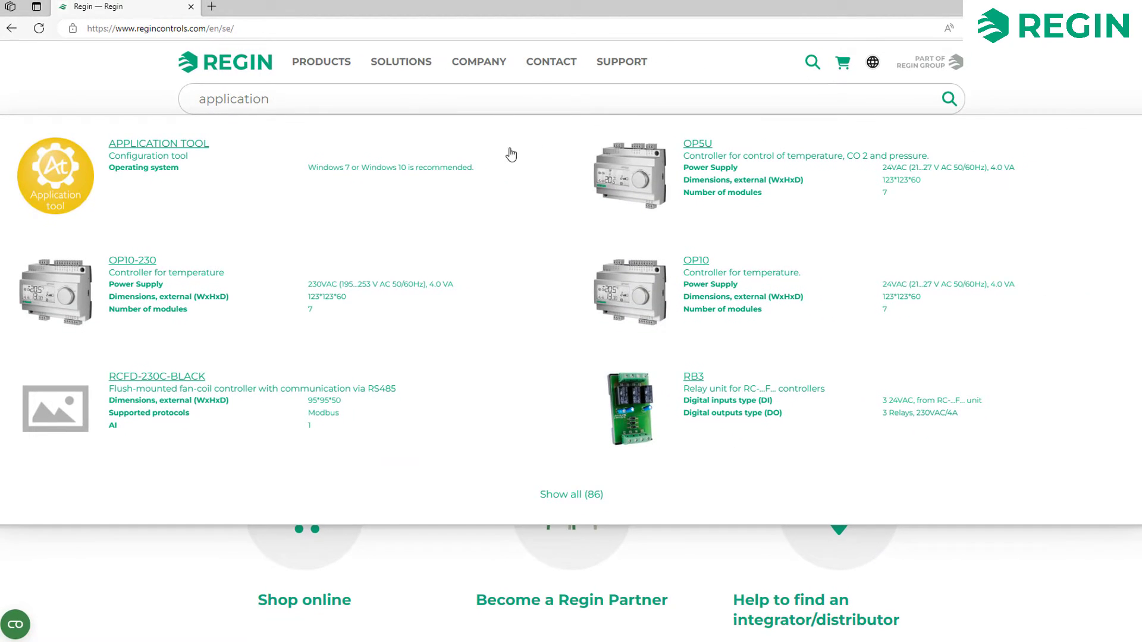
Download ApplicationTool 1.2-1-06 (EXO 2023).zip from the product page's Software & documentation section
click(158, 142)
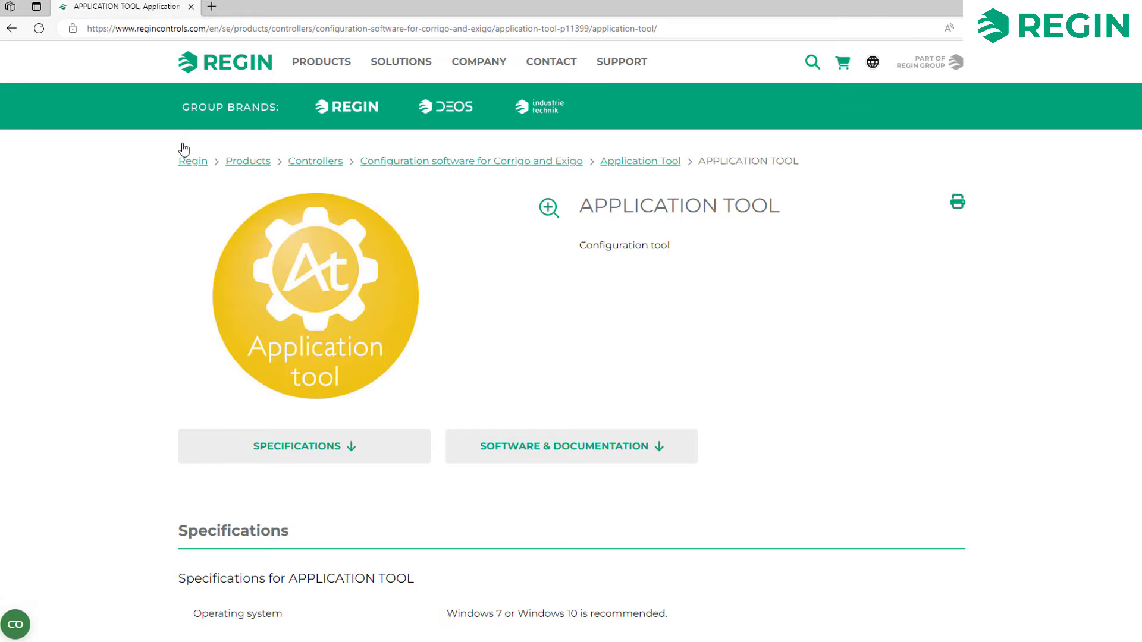
scroll(down, 3)
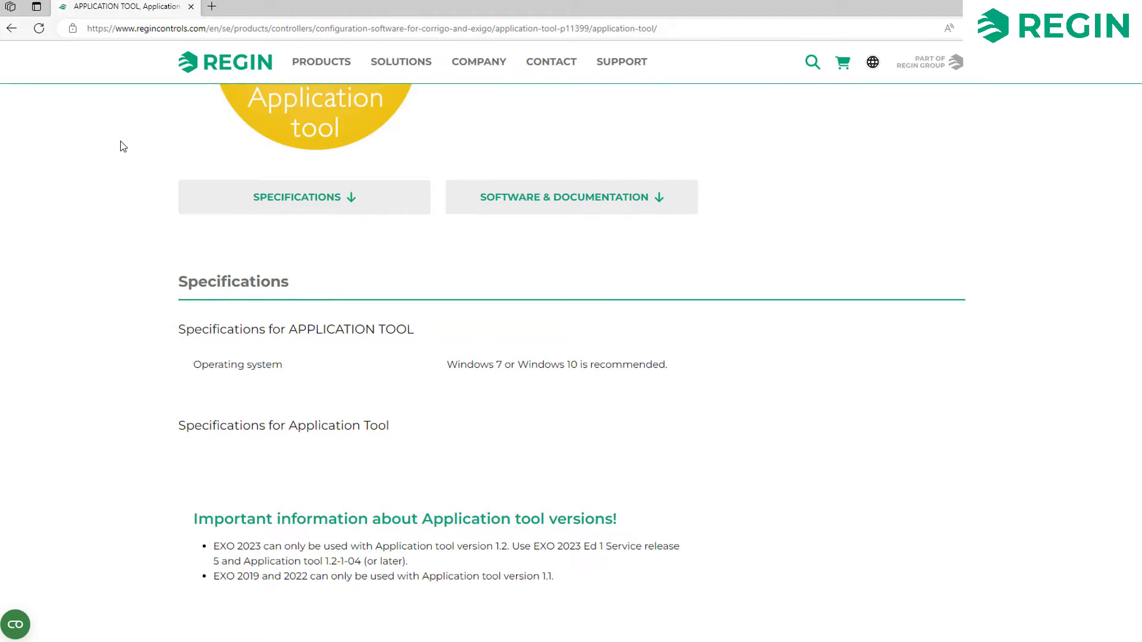
scroll(down, 3)
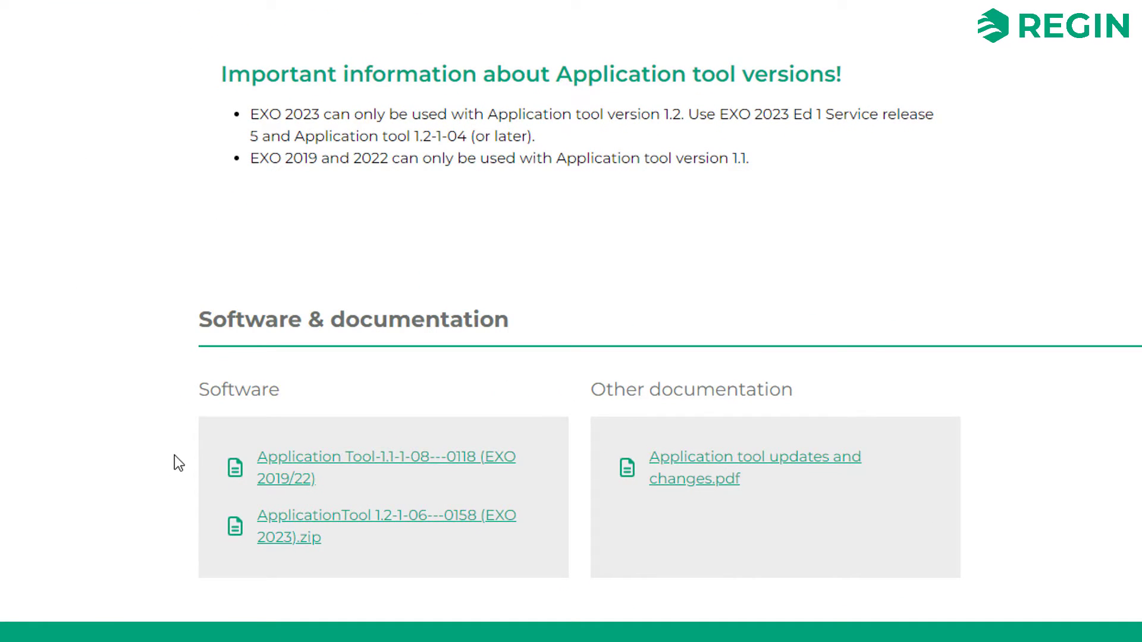
mouse_move(185, 530)
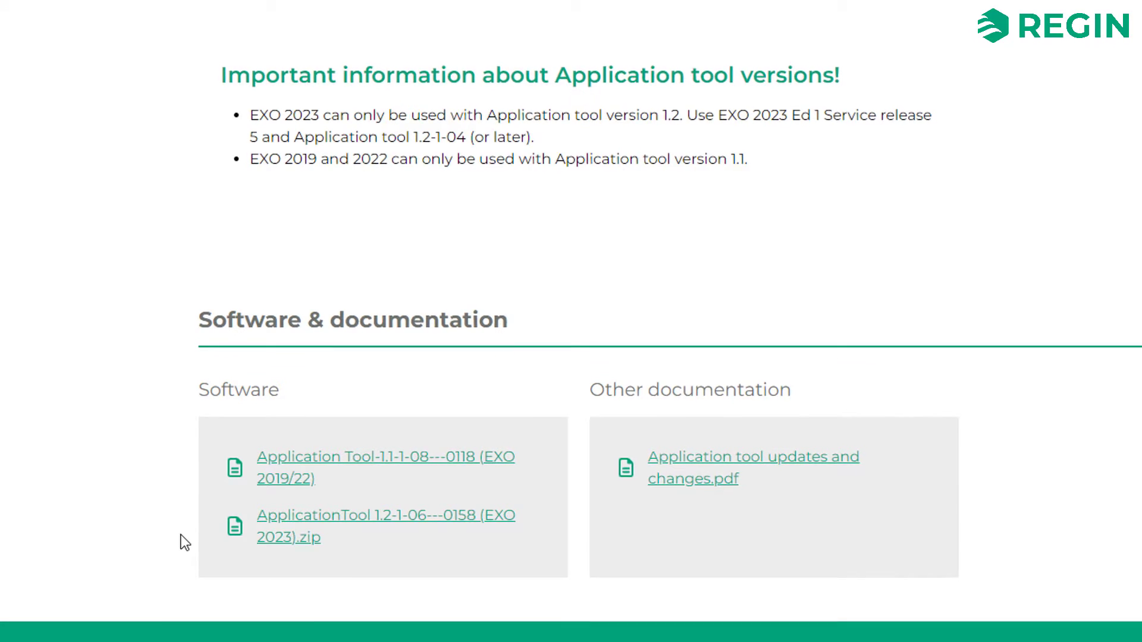
scroll(up, 3)
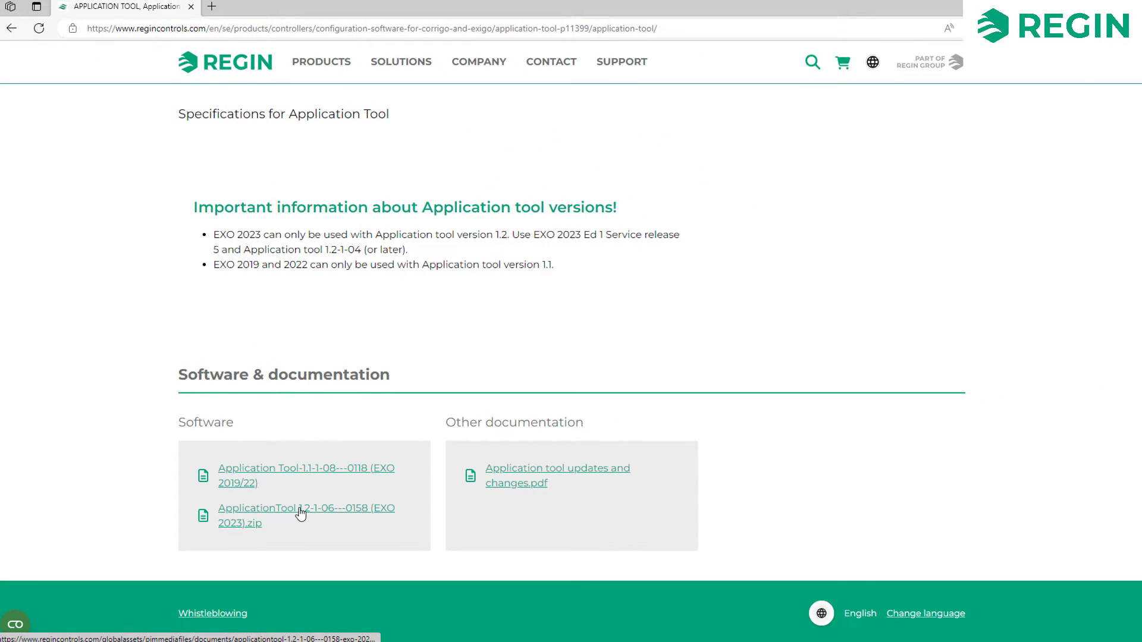
click(306, 515)
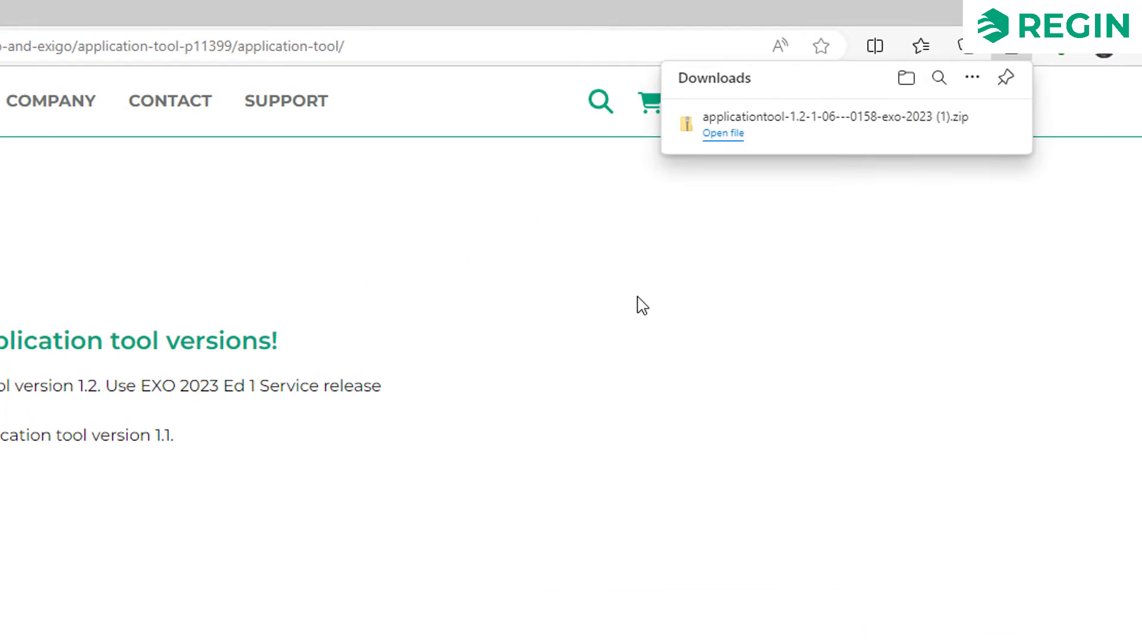
mouse_move(732, 142)
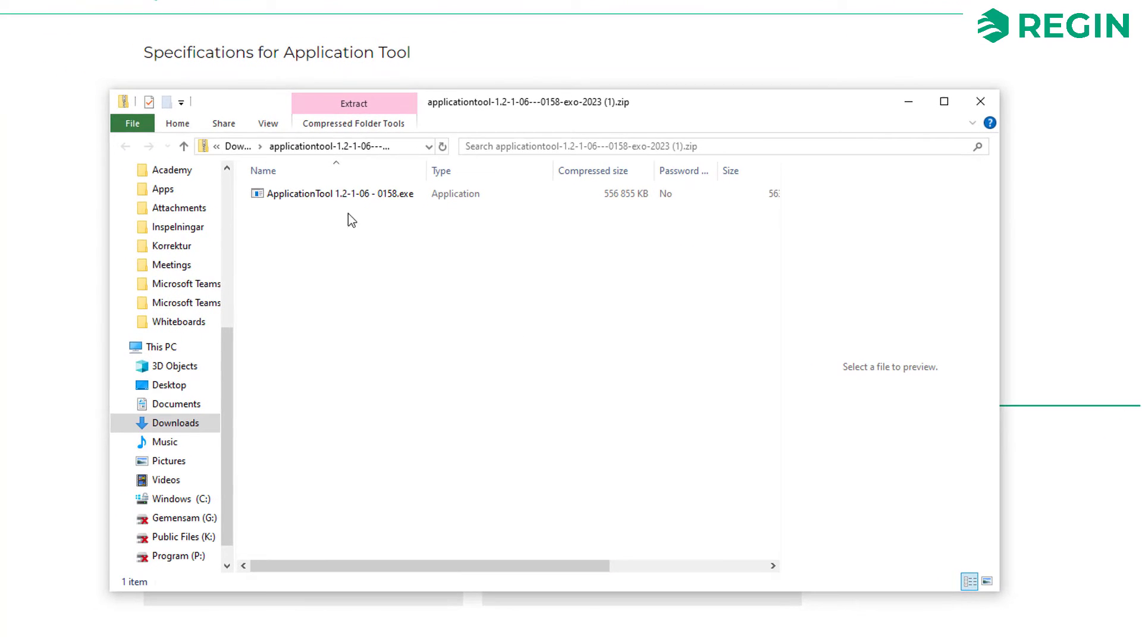
Run ApplicationTool 1.2-1-06 - 0158.exe from the zip and install the Visual C++ redistributable prerequisite
click(336, 193)
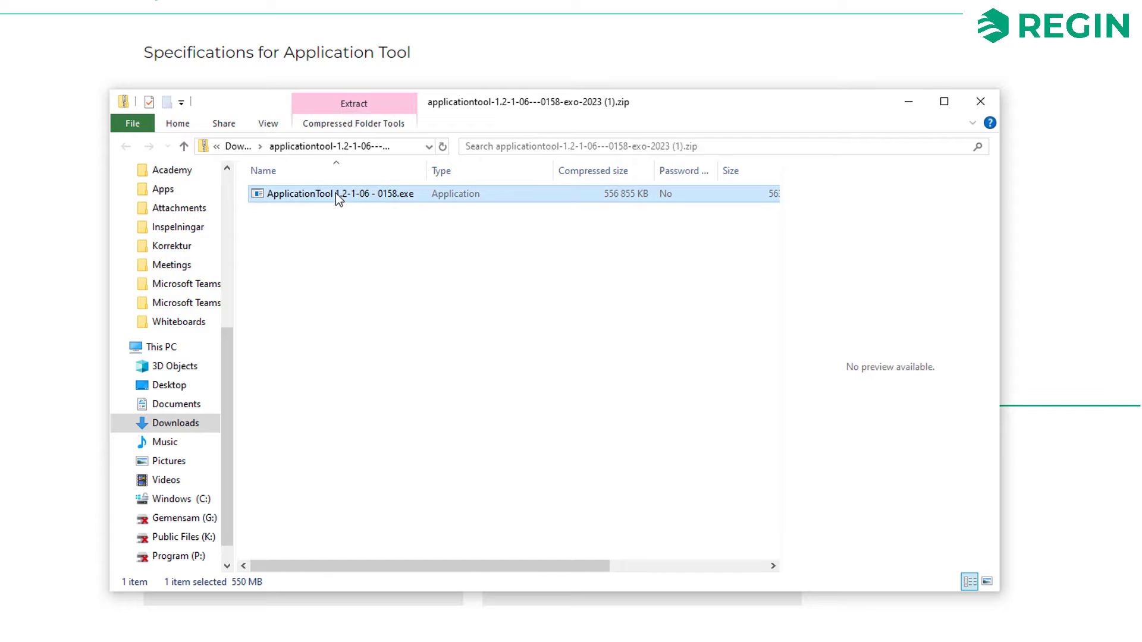
double_click(337, 194)
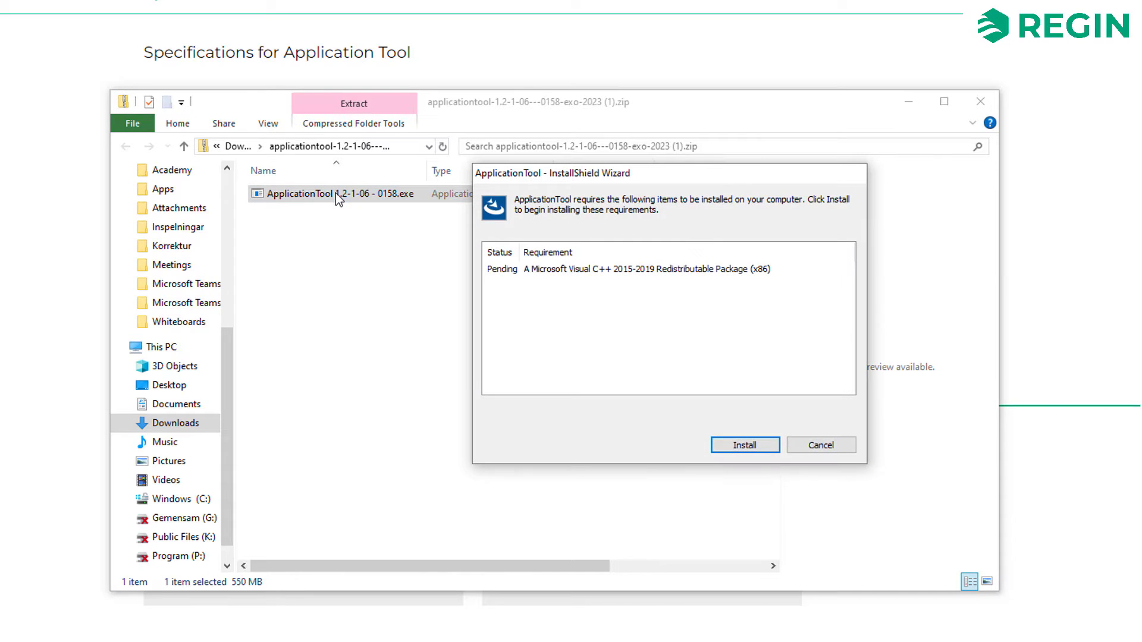
click(745, 445)
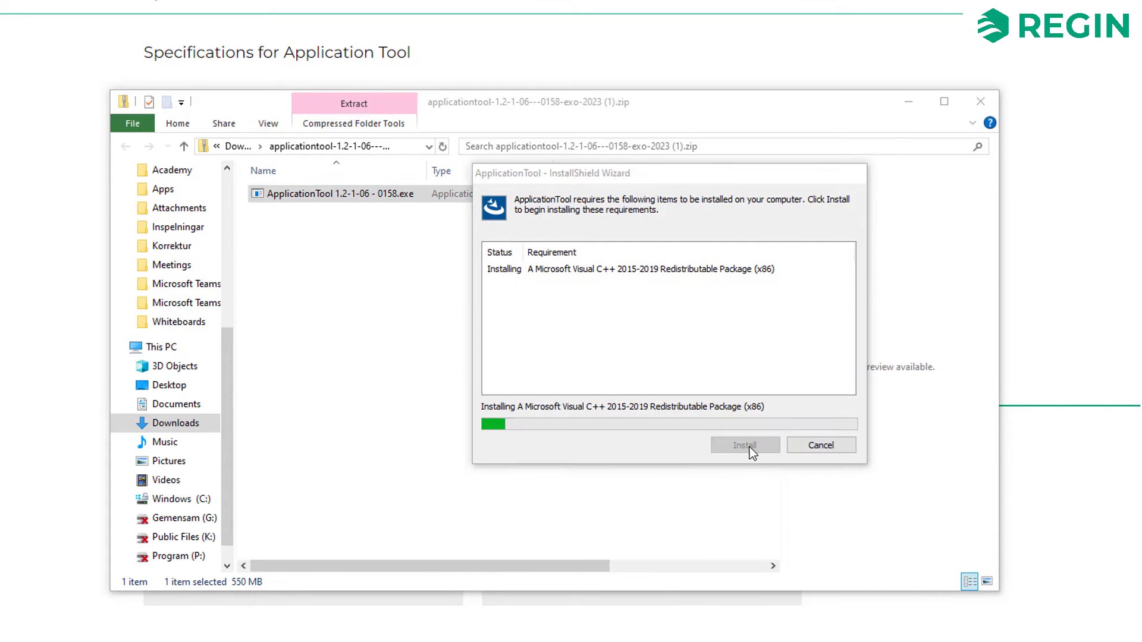
click(744, 445)
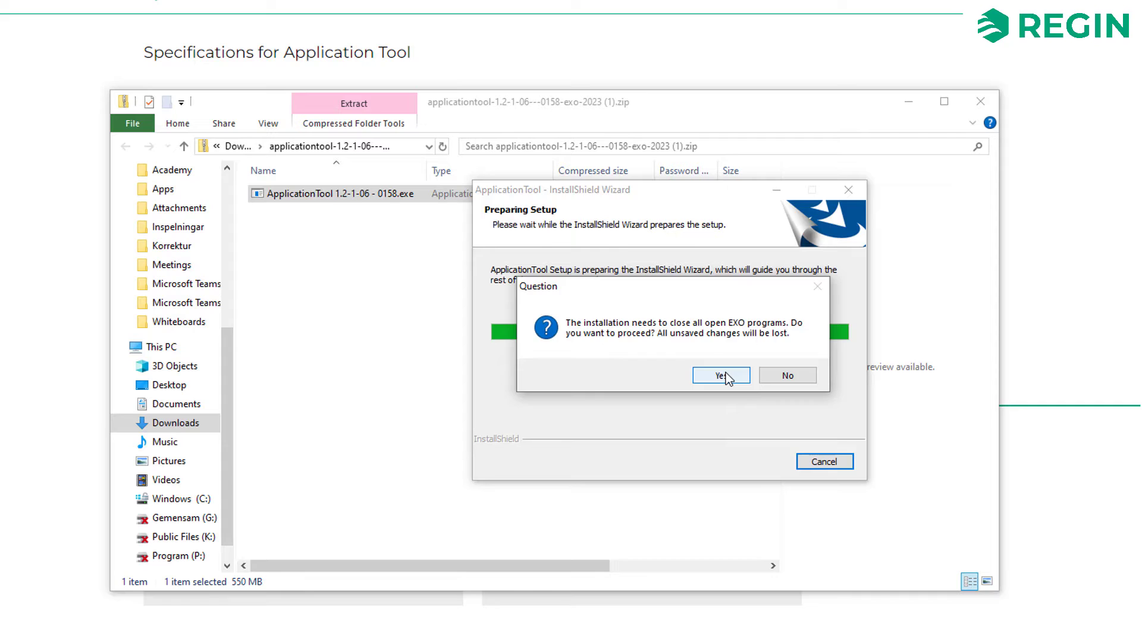
Close EXO programs, run the Full Installation overwriting the existing copy, and finish the wizard
click(716, 375)
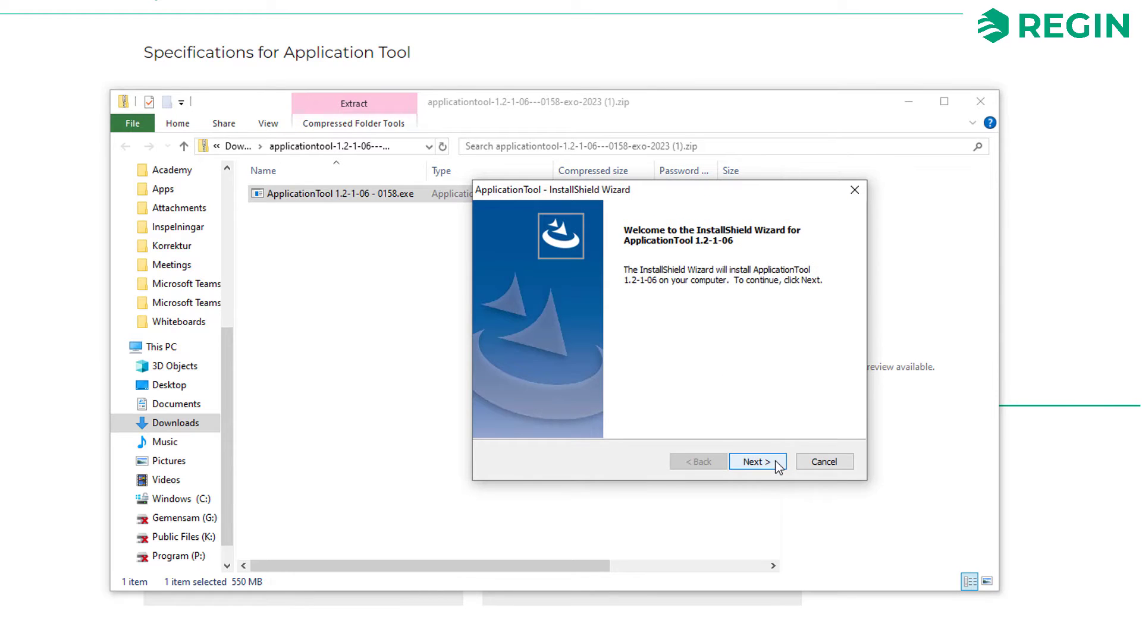
click(757, 462)
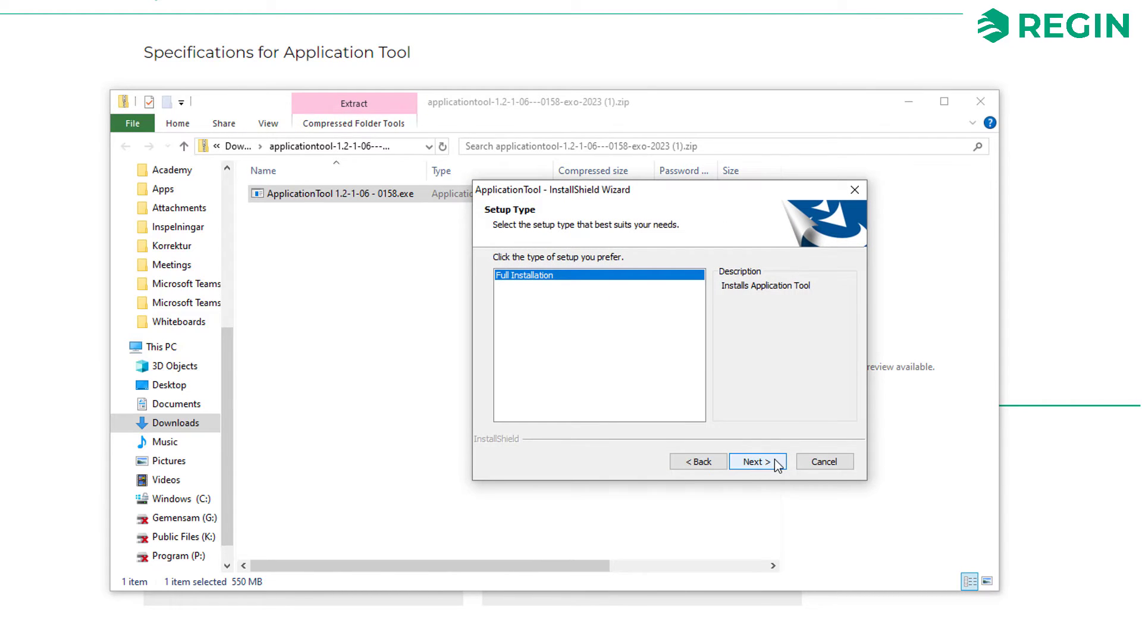
click(757, 461)
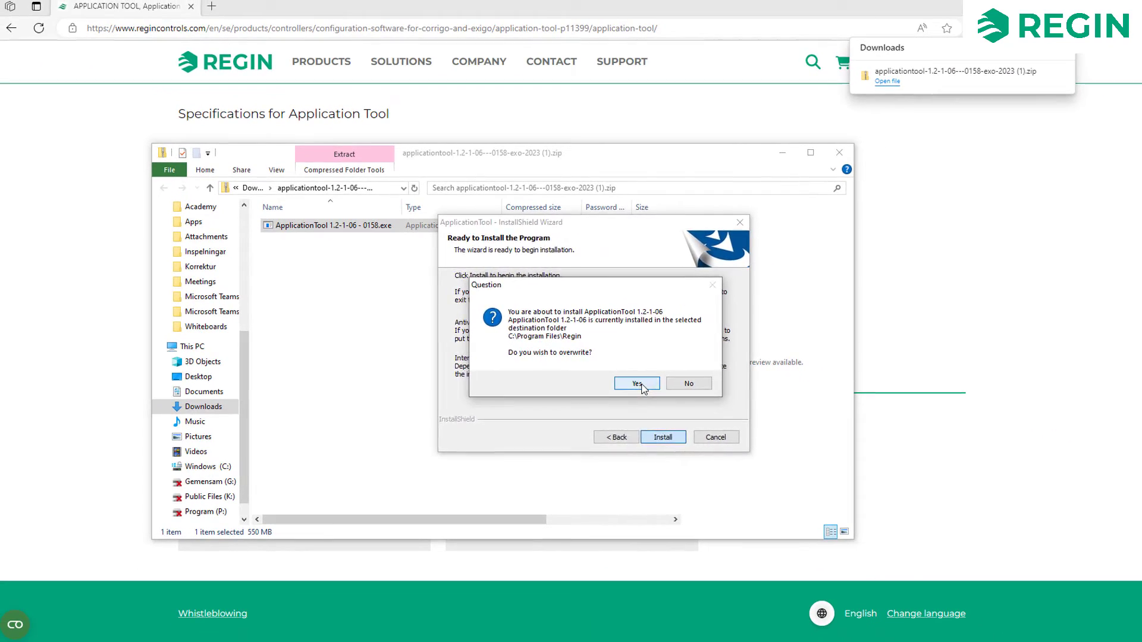
click(635, 383)
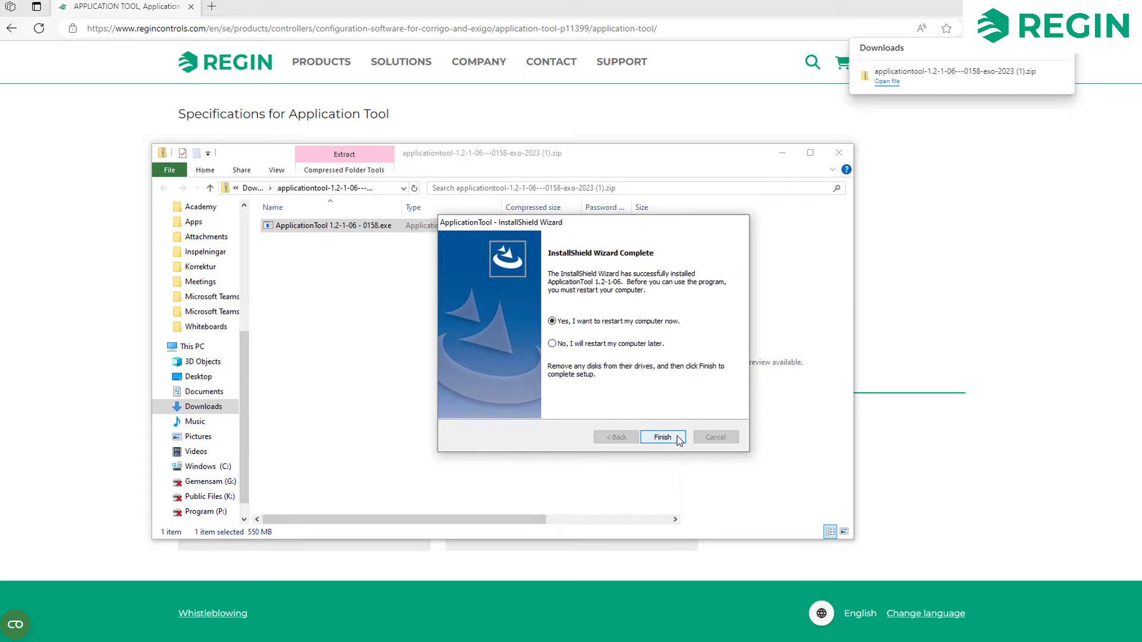
click(662, 437)
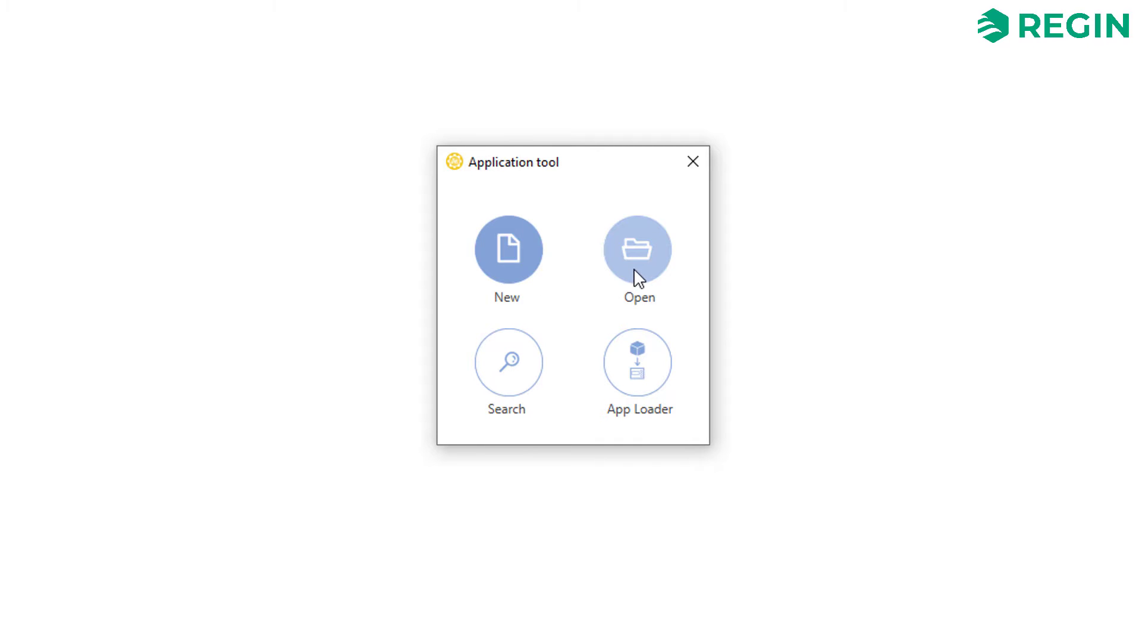
mouse_move(508, 250)
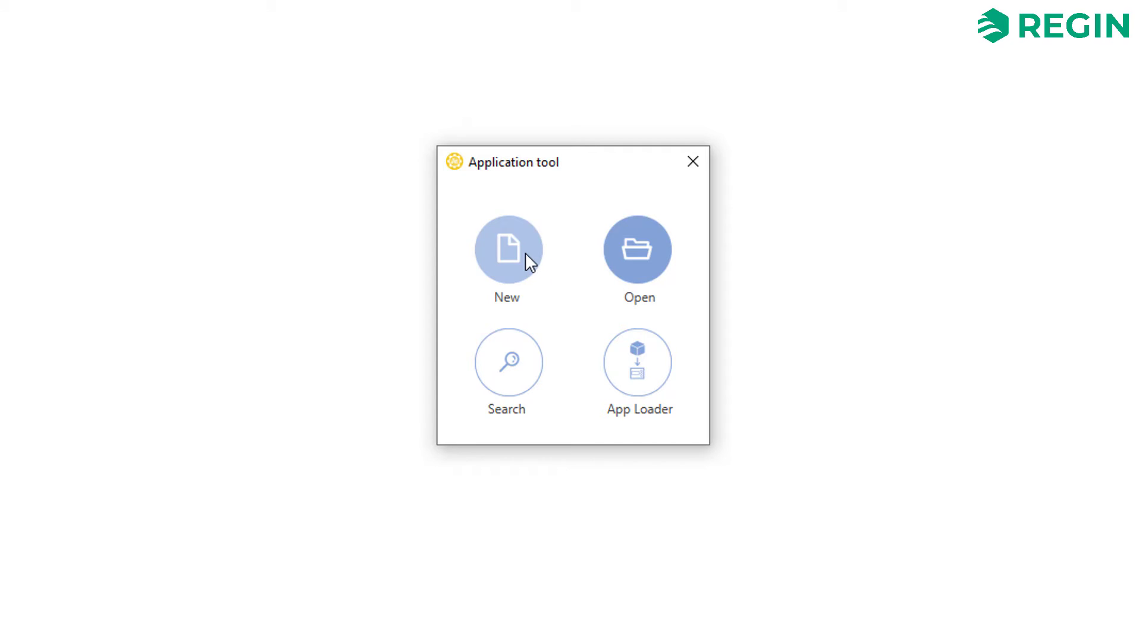
Start a new project from the Application Tool start window
click(507, 248)
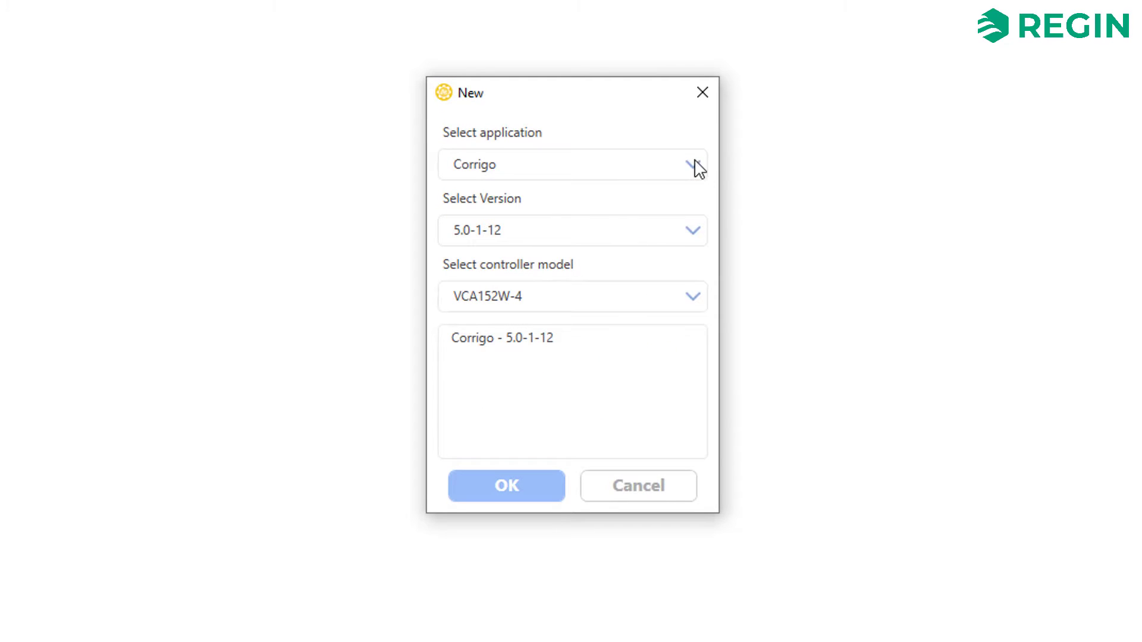
Choose application Corrigo, version 5.0-1-12 and controller model VCA283DW-4, then confirm the new project
click(692, 165)
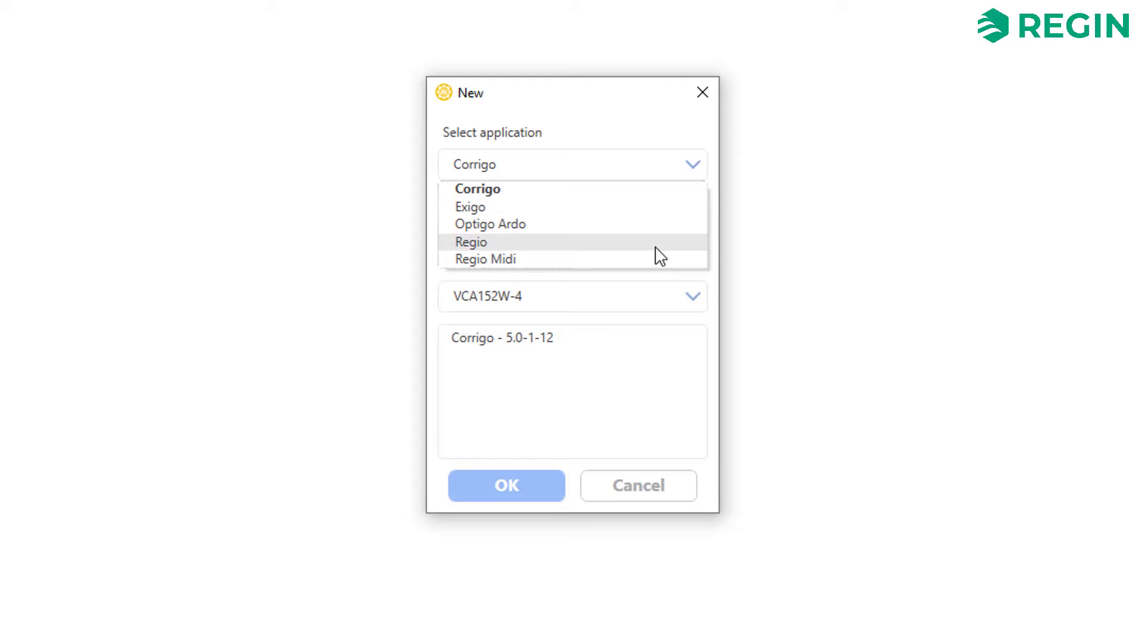
click(475, 189)
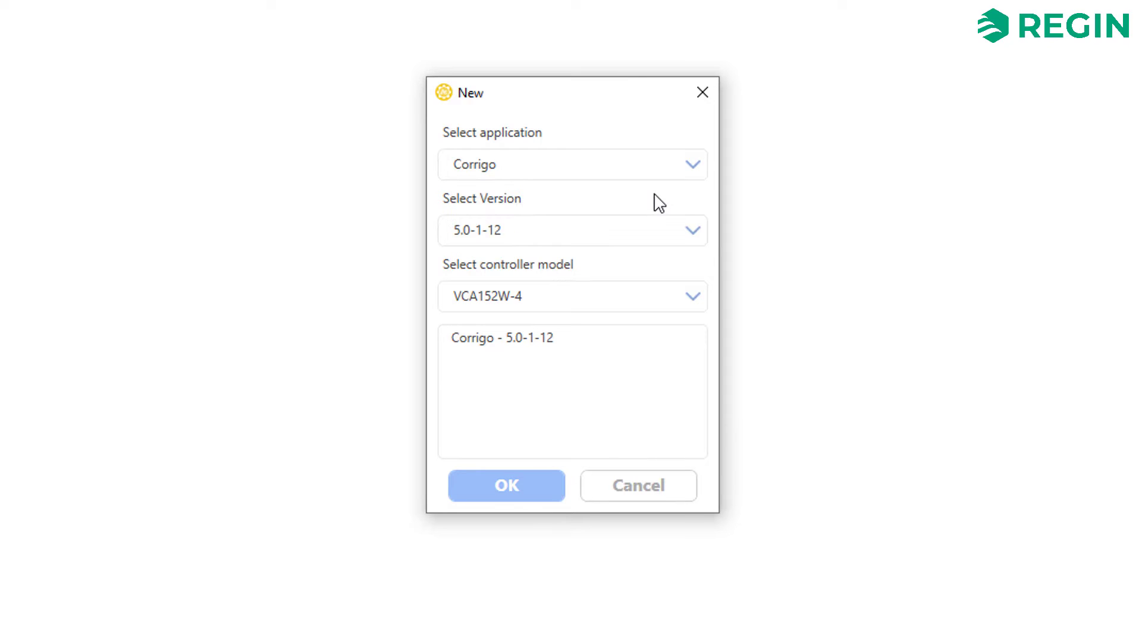
click(690, 231)
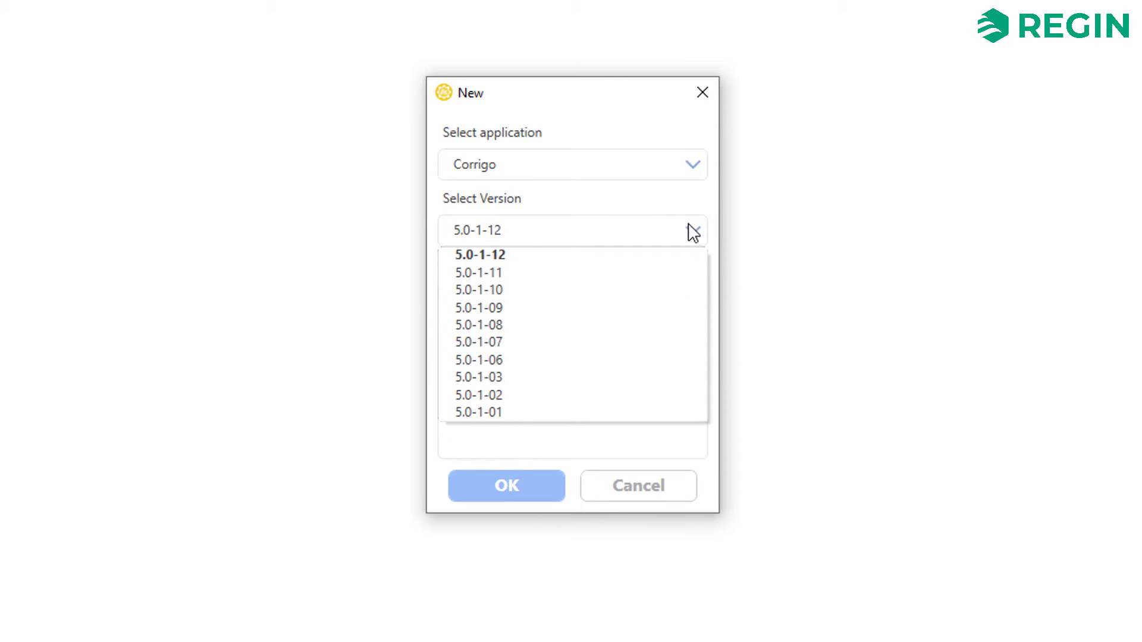
click(478, 255)
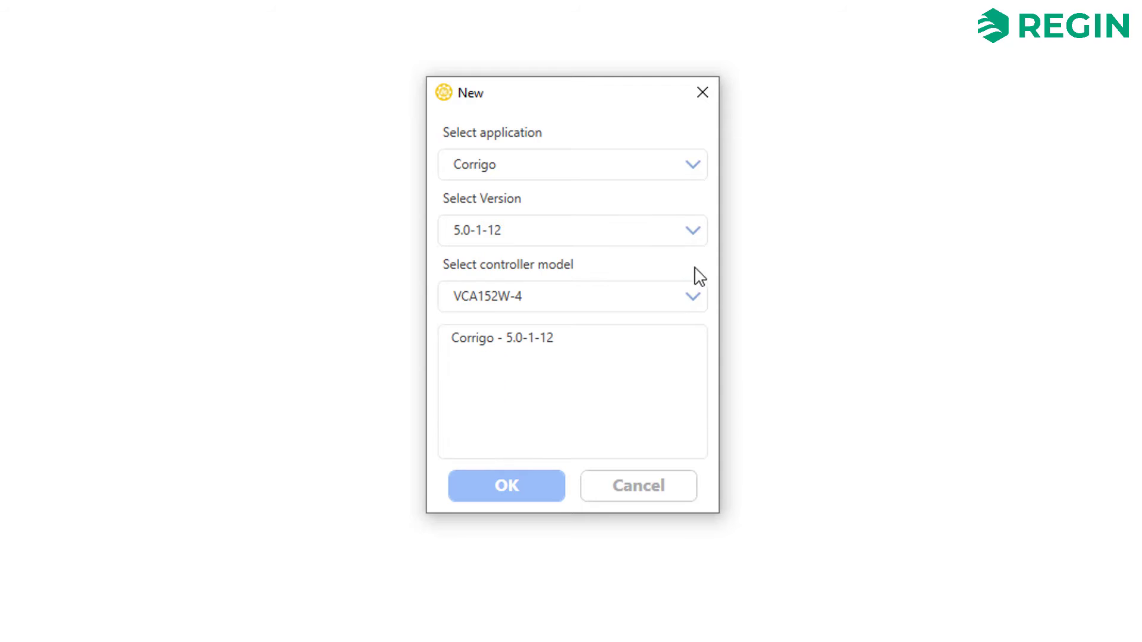
click(692, 297)
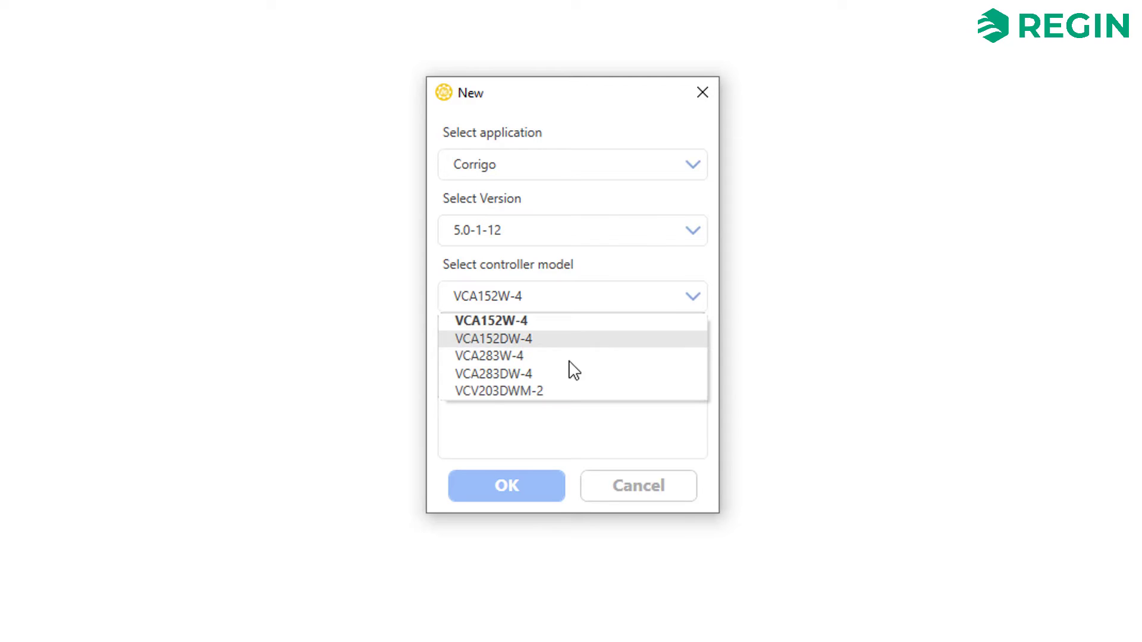
click(493, 373)
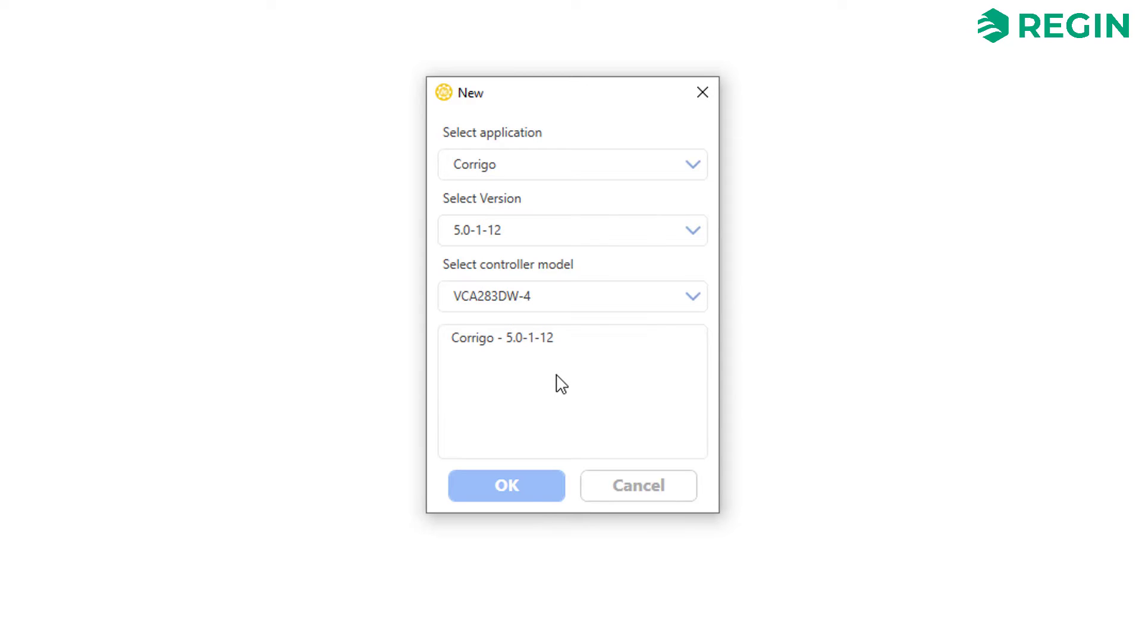
mouse_move(507, 486)
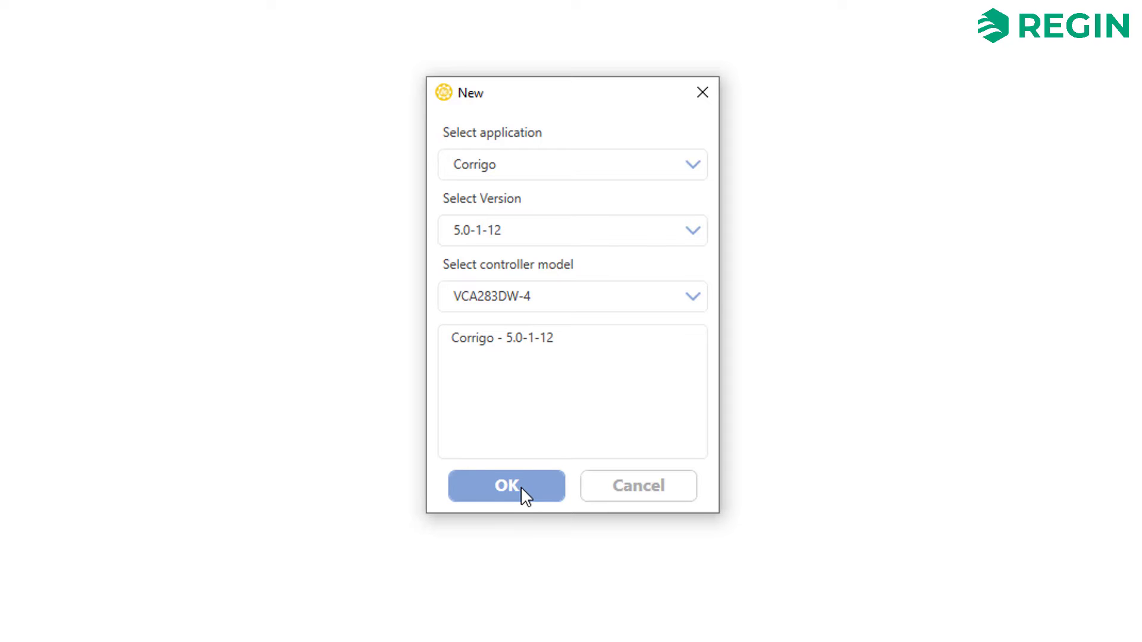
click(506, 485)
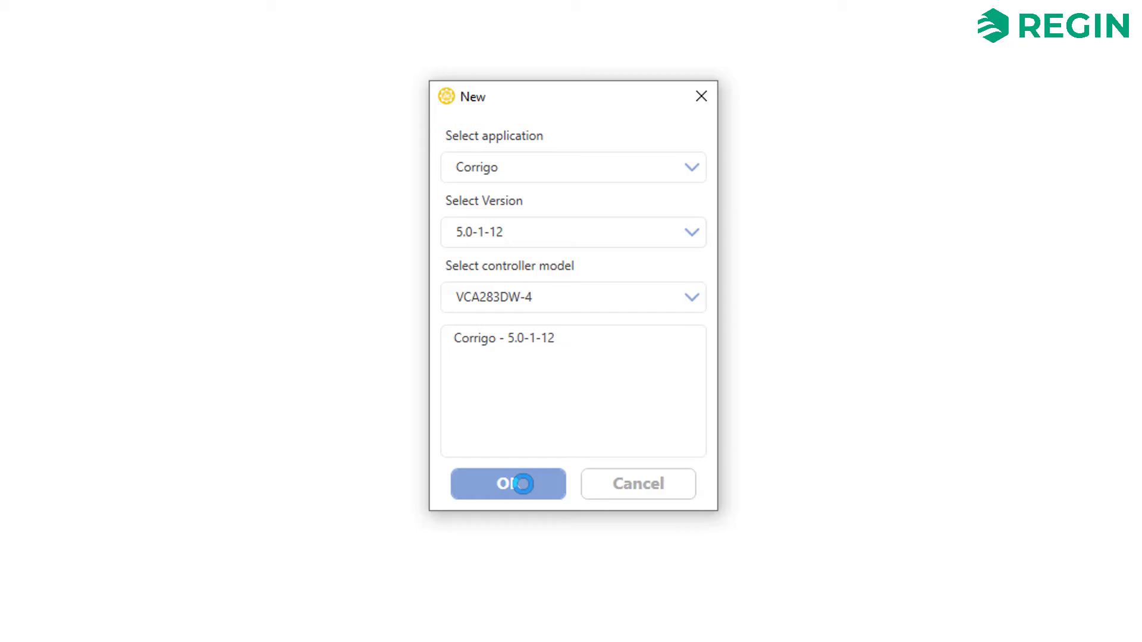
click(508, 484)
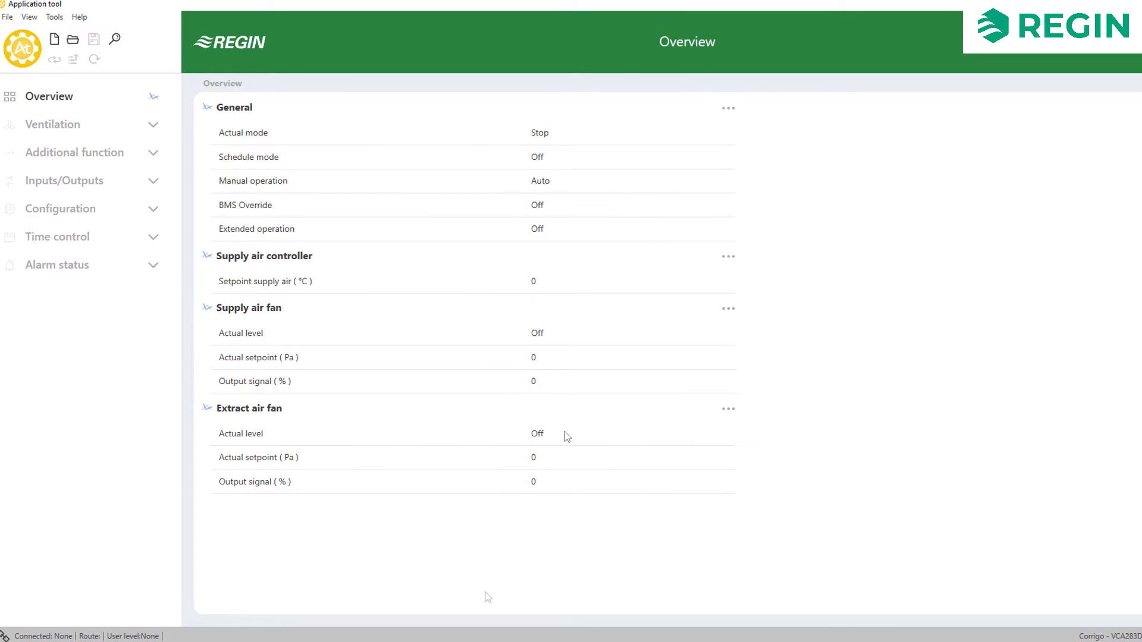
Show the System settings under Configuration, with unit name Corrigo 5.0 and English language
click(154, 95)
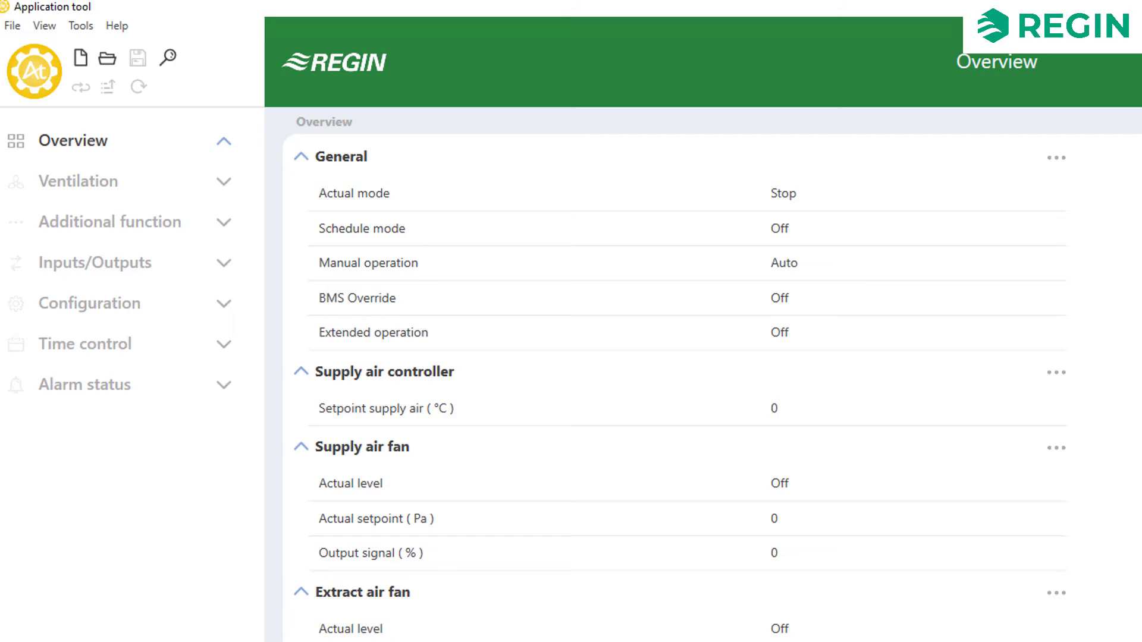
mouse_move(89, 352)
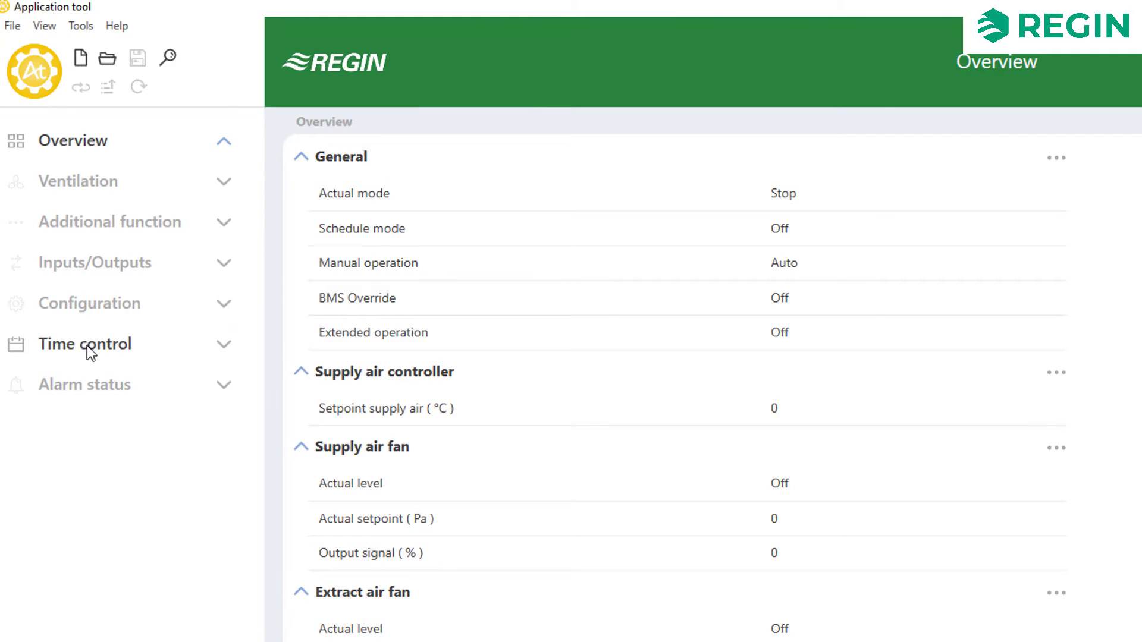
mouse_move(226, 303)
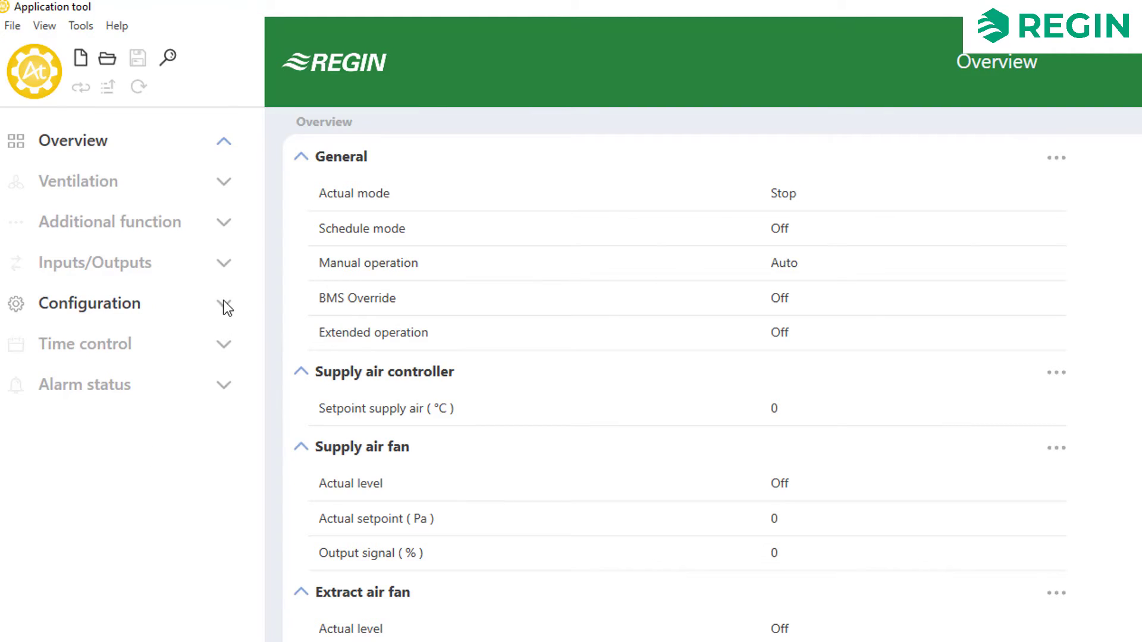
click(89, 303)
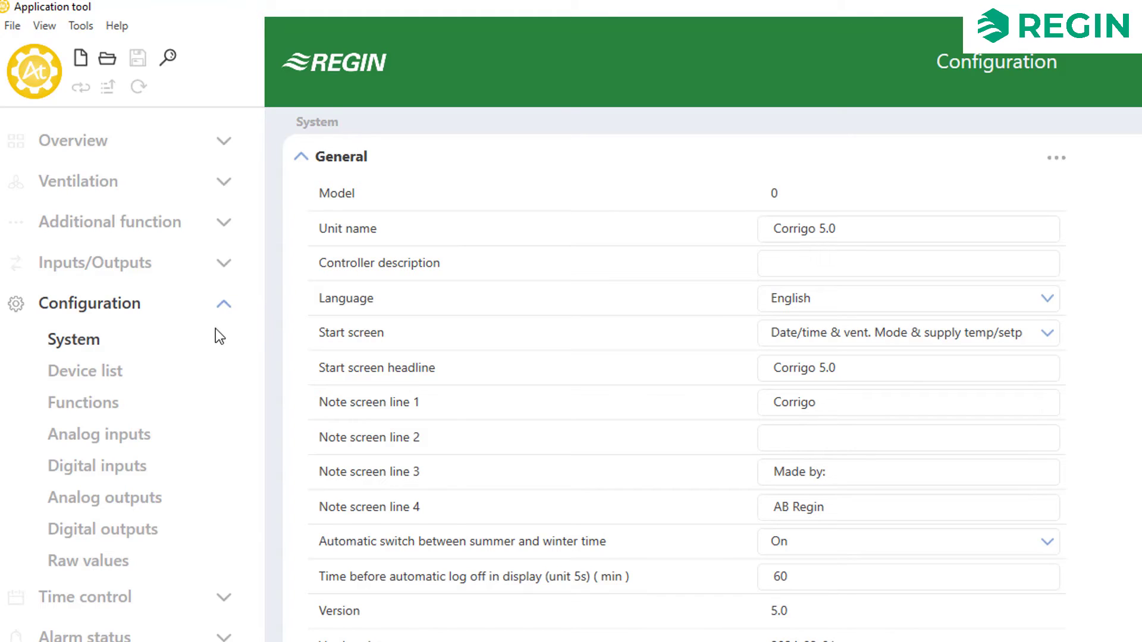
mouse_move(106, 344)
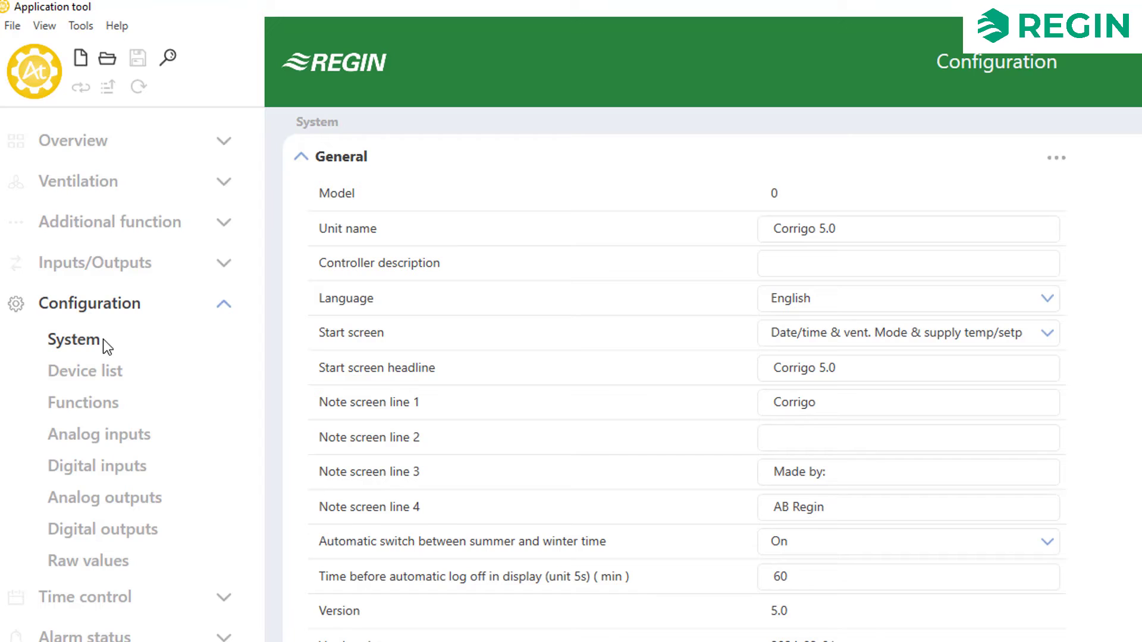
Review the Device list, Functions, Digital inputs and Digital outputs pages
click(84, 371)
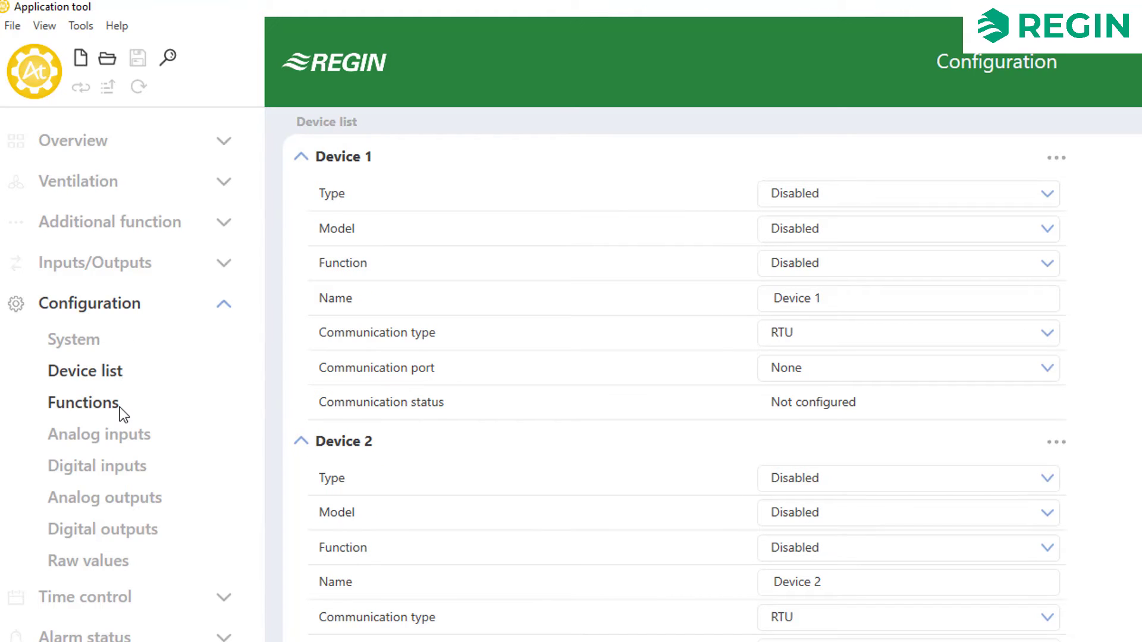
click(82, 402)
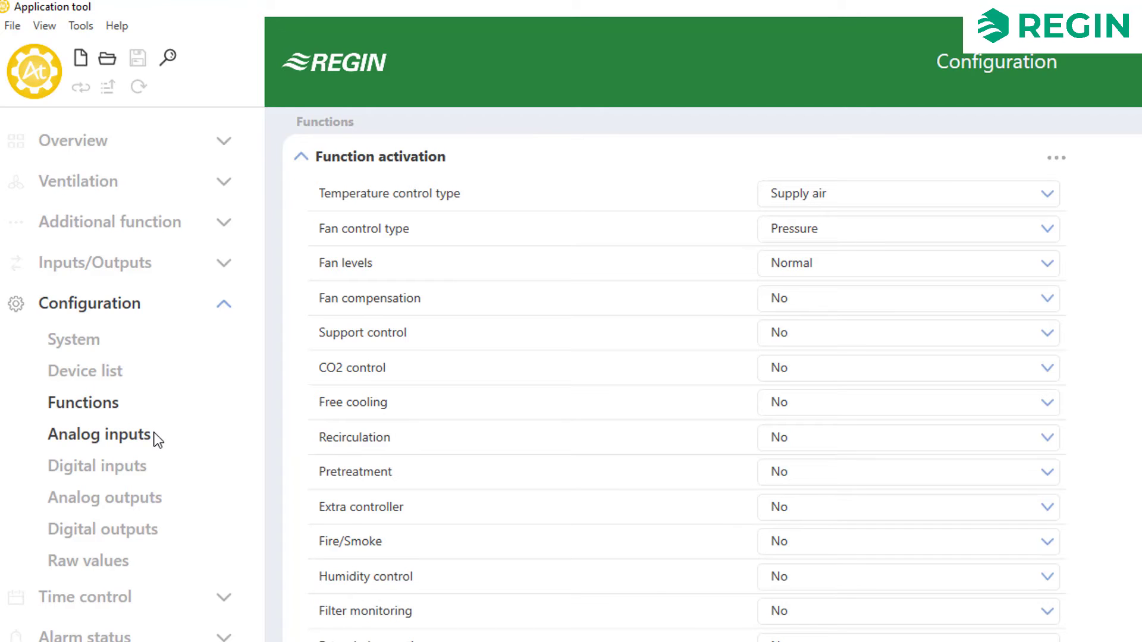
click(96, 465)
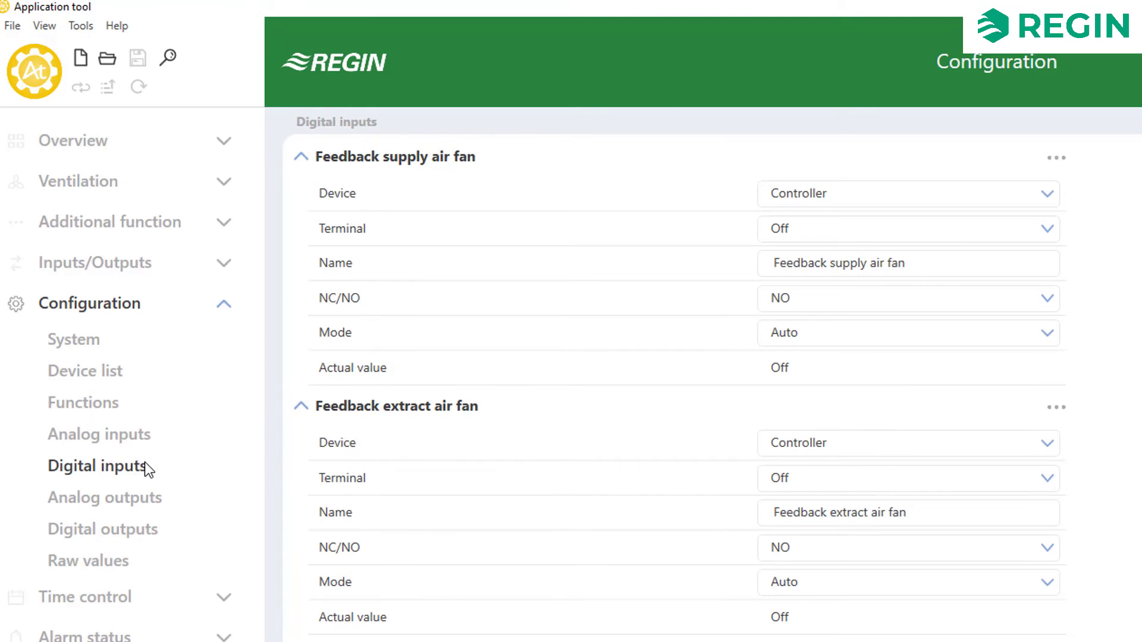
click(102, 528)
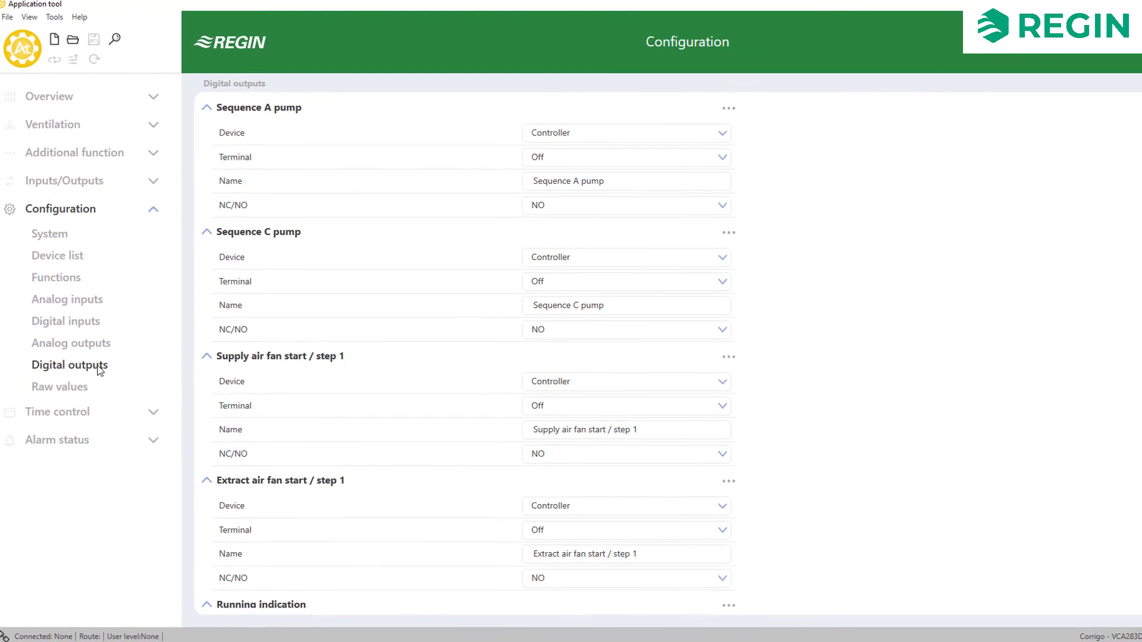
Review the Analog inputs list of supply air temperature and pressure sensors
click(66, 299)
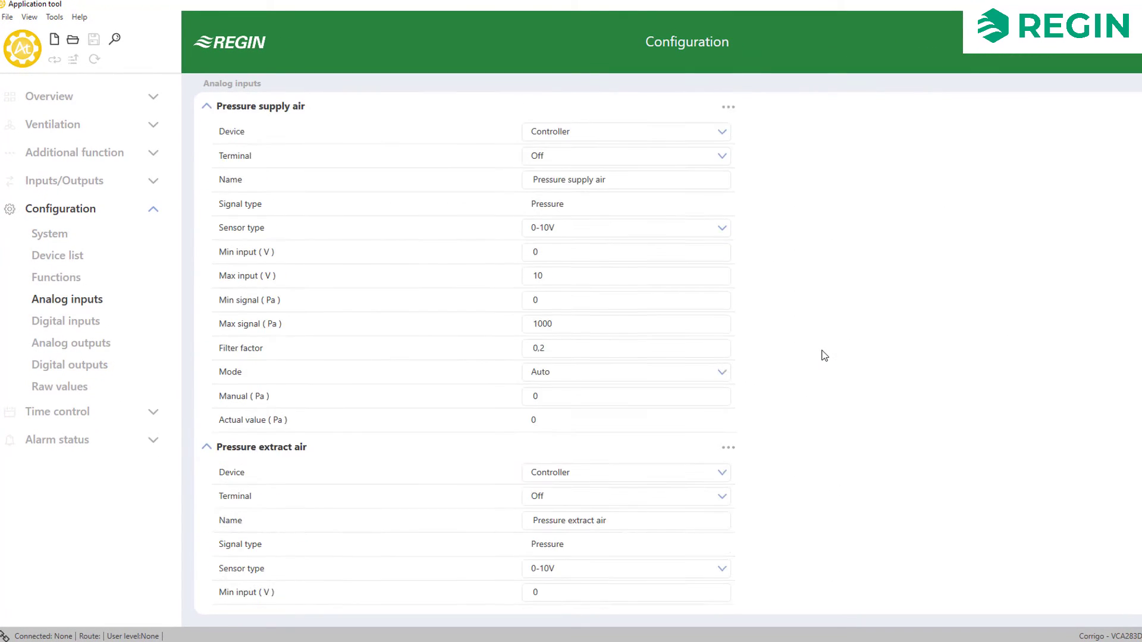
scroll(down, 3)
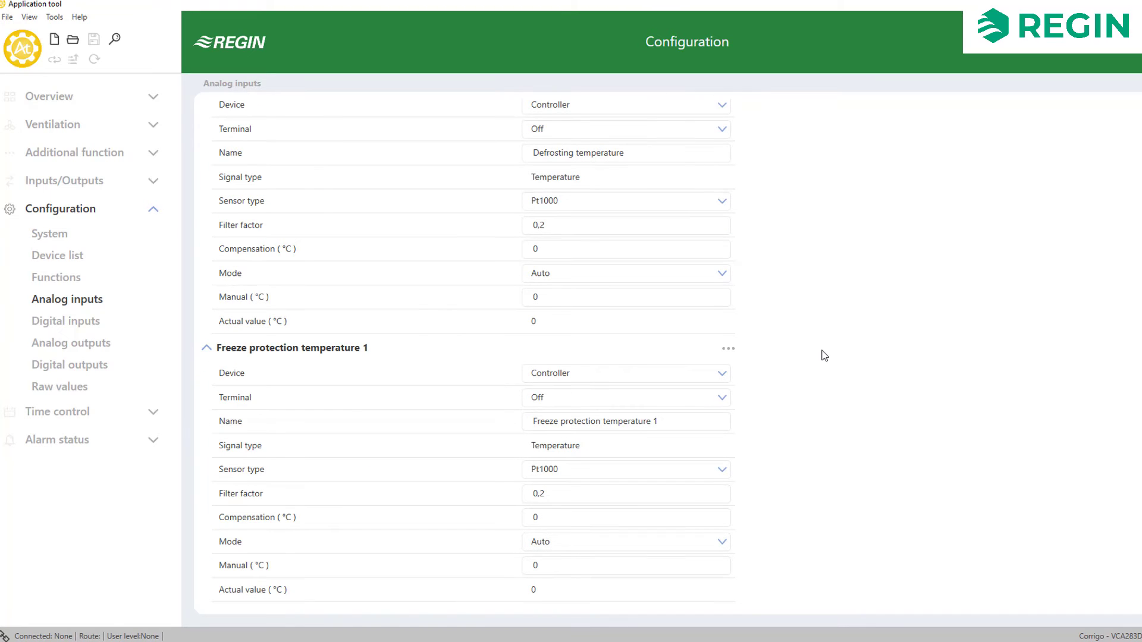
scroll(down, 3)
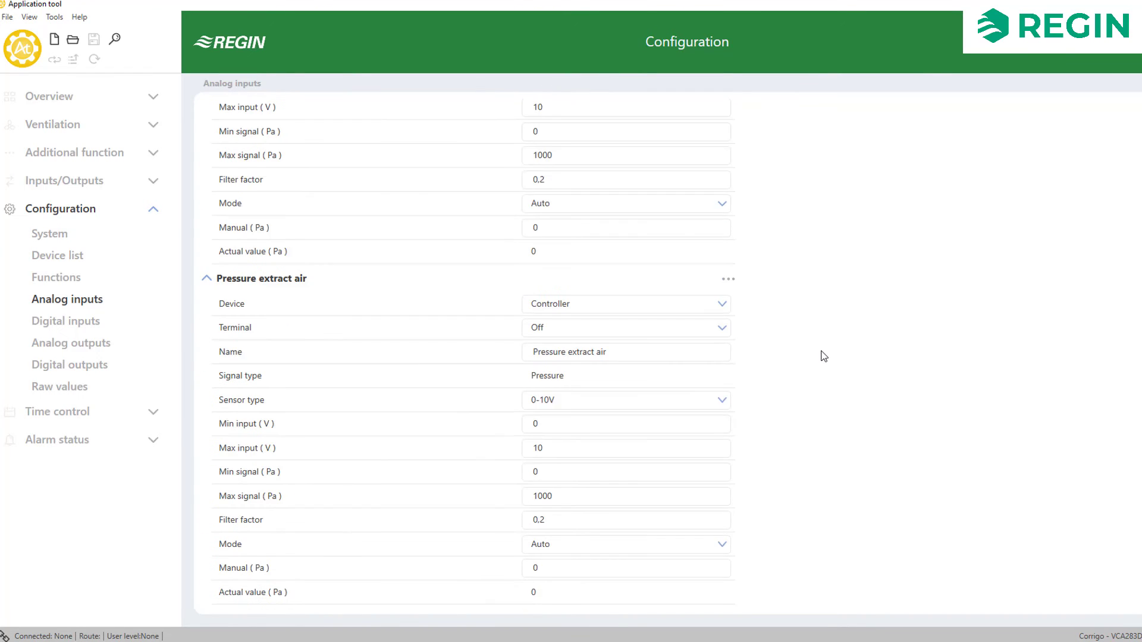
scroll(up, 3)
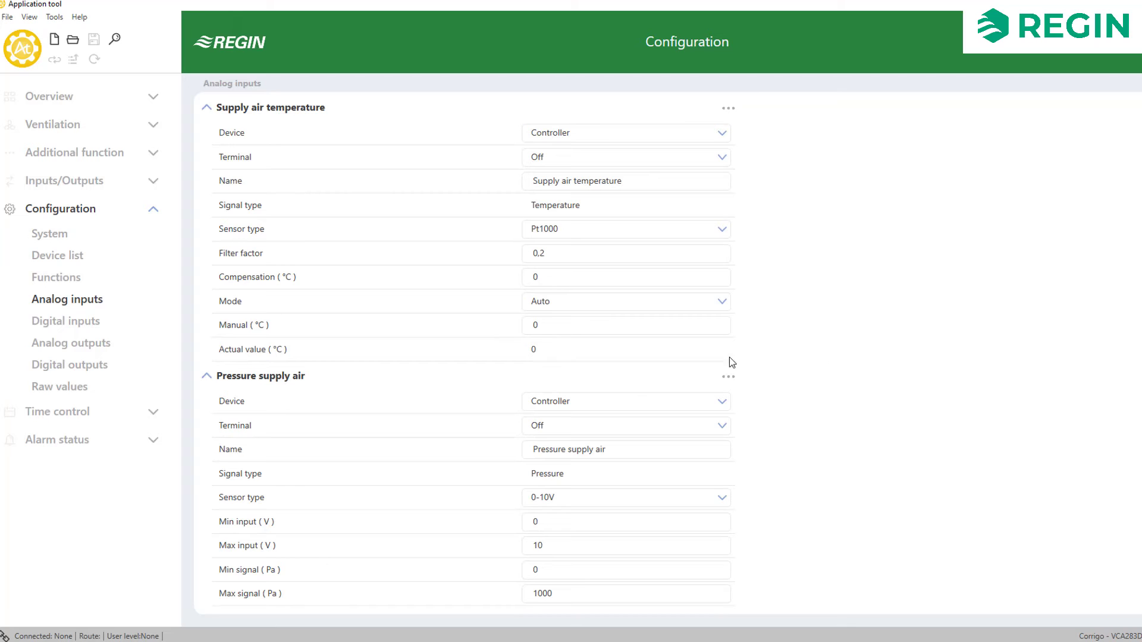
Under Functions > Temperature control, set the outdoor temperature sensor to Outdoor
click(56, 277)
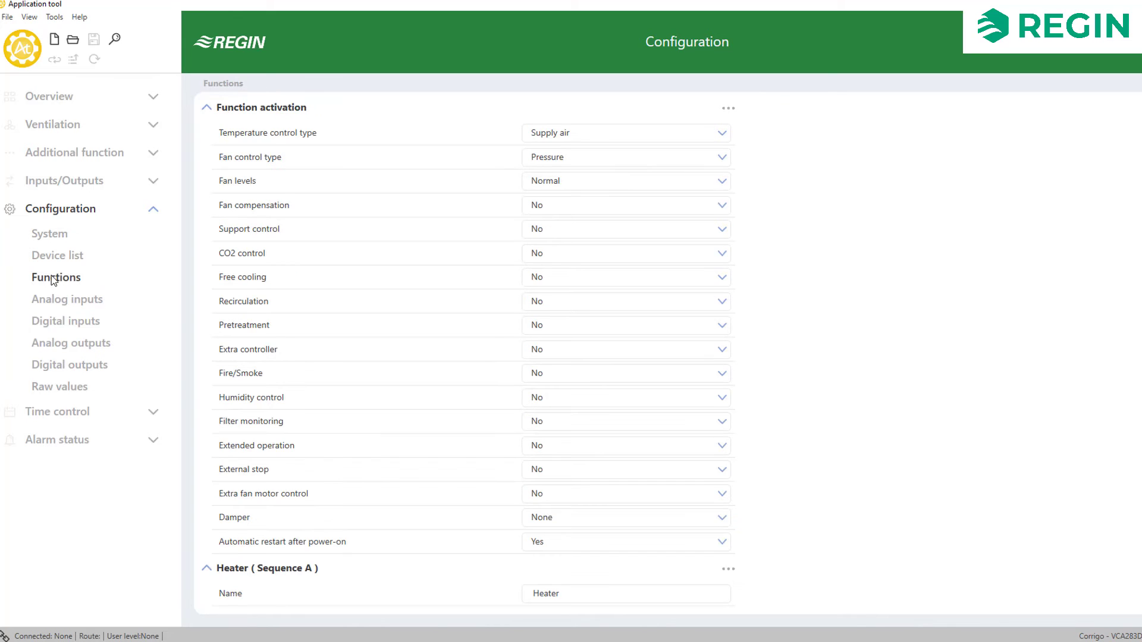
scroll(down, 3)
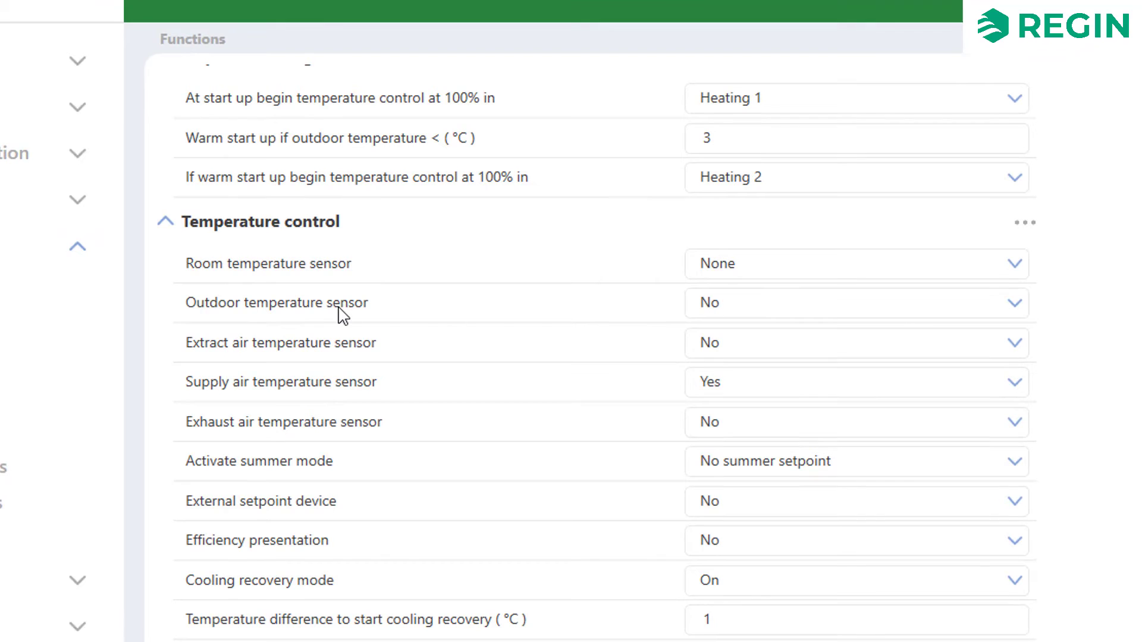
click(852, 302)
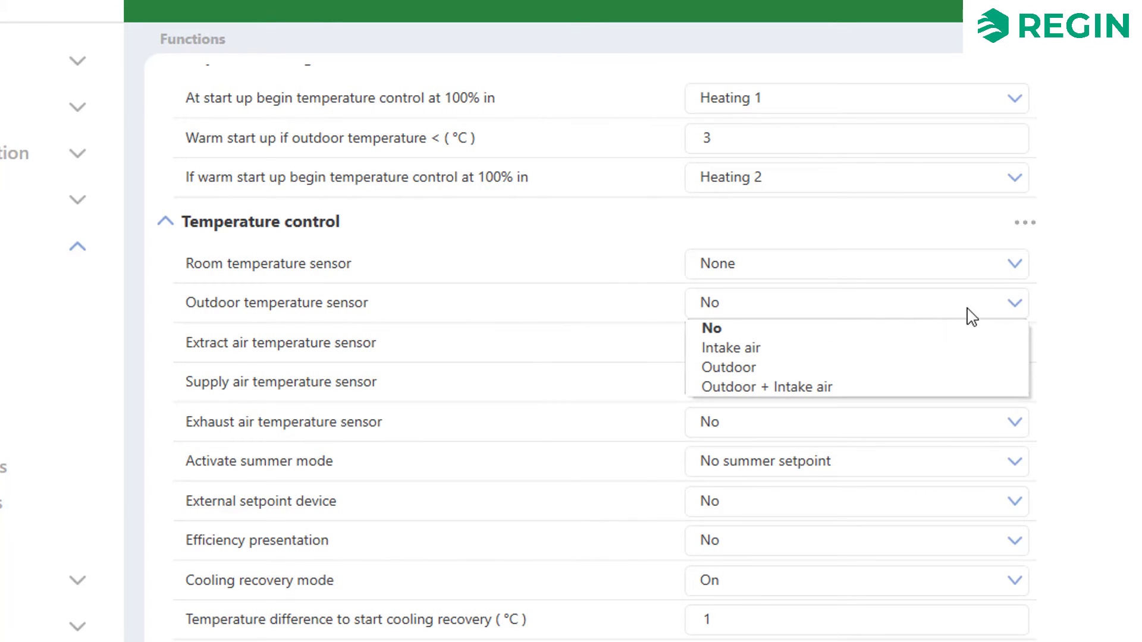
click(728, 367)
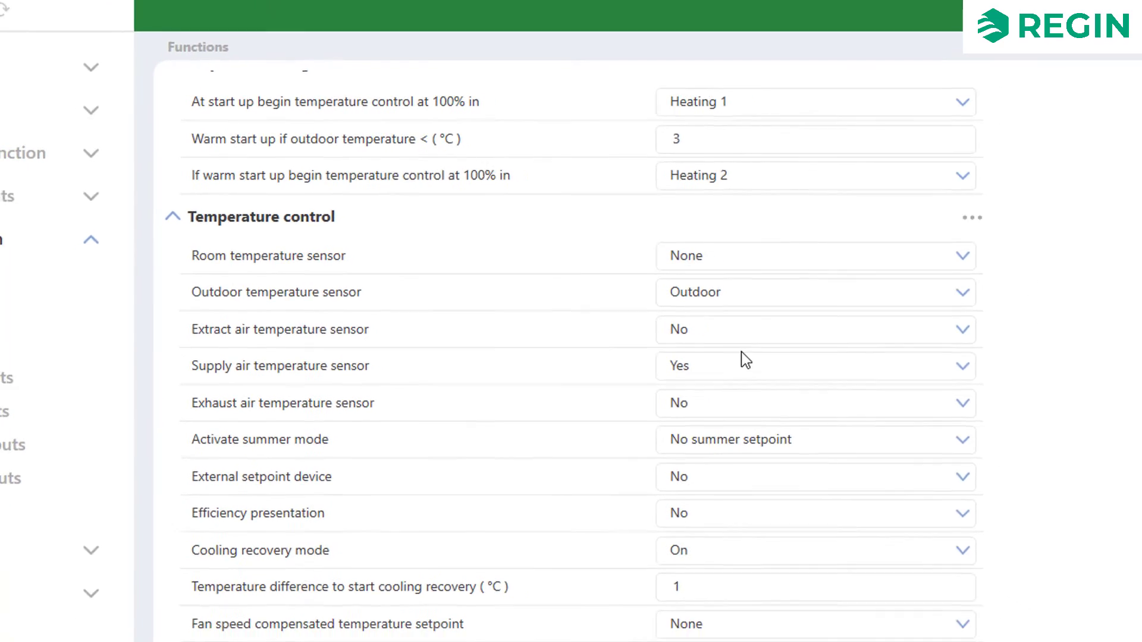
click(67, 298)
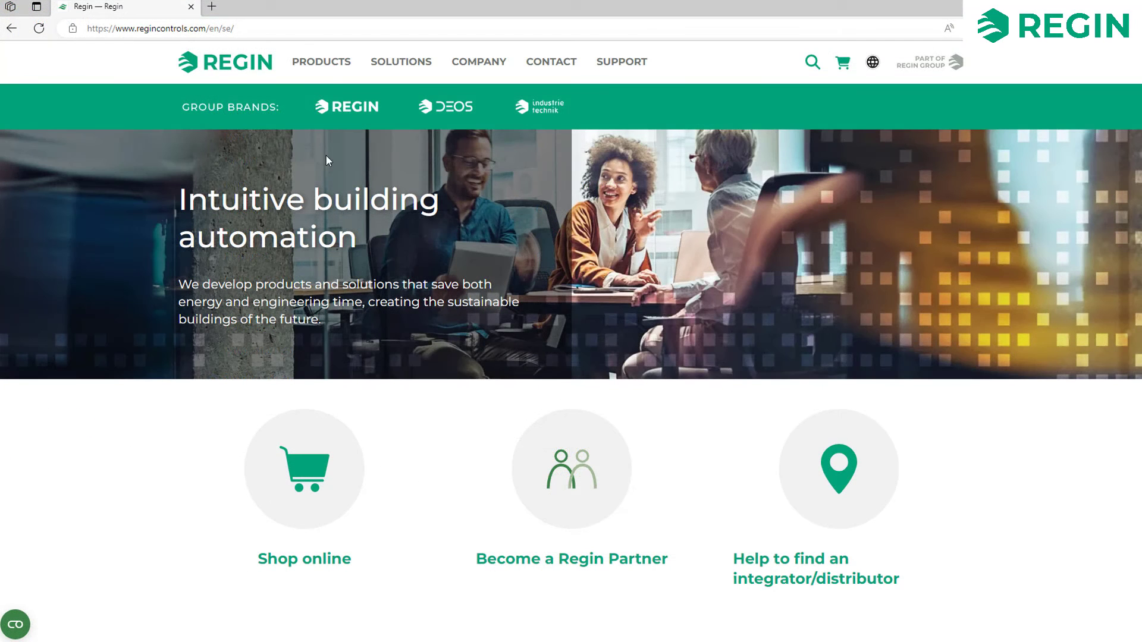
Navigate to the Corrigo product page's Software & documentation section with the VCA283 configuration files
click(320, 60)
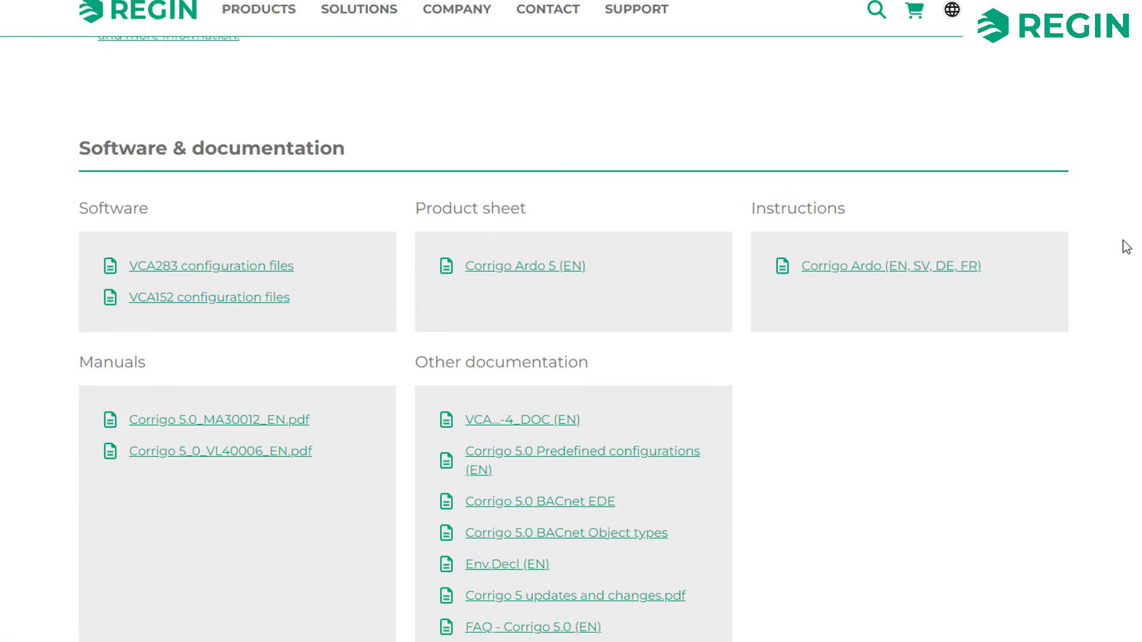
scroll(down, 3)
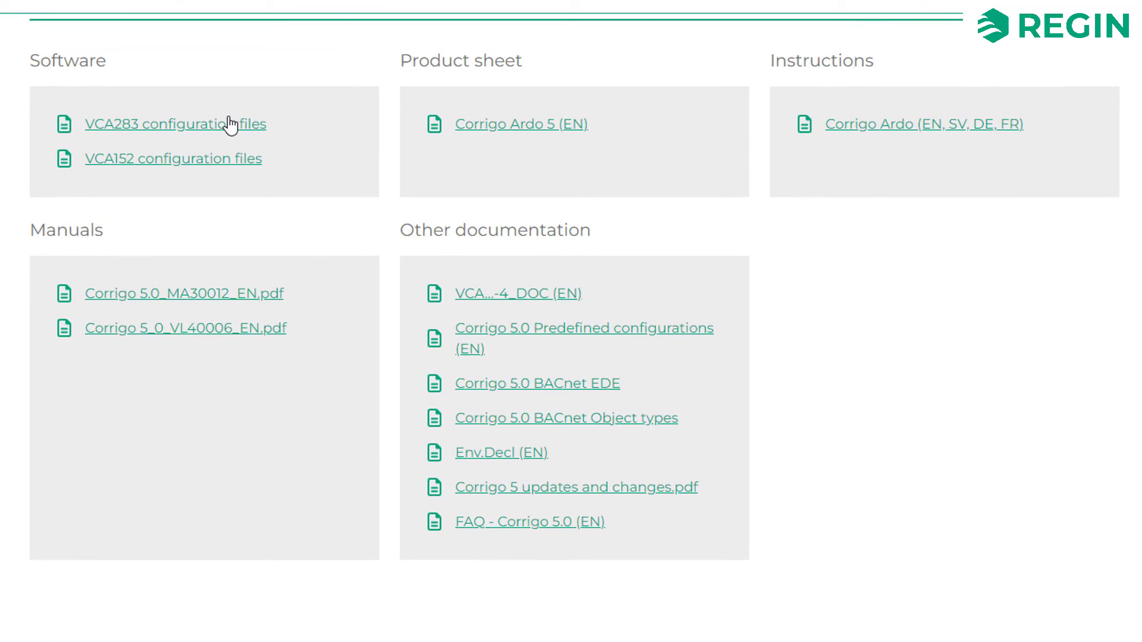
mouse_move(690, 339)
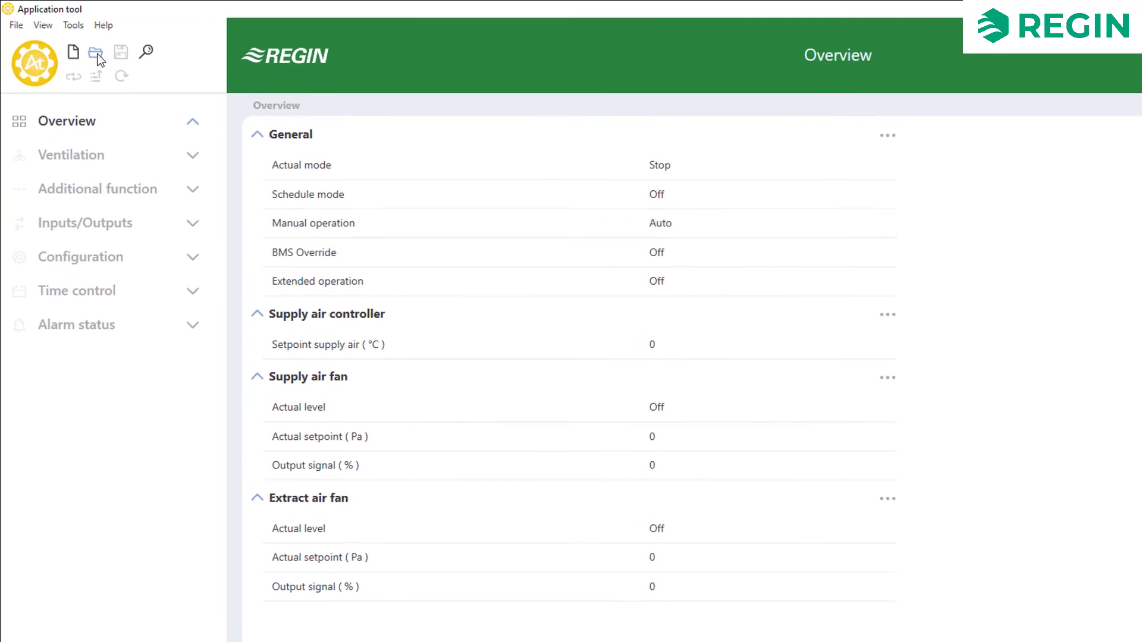
Load a predefined Corrigo VCA283 .atf configuration from the Downloads > Corrigo config files folder
click(95, 51)
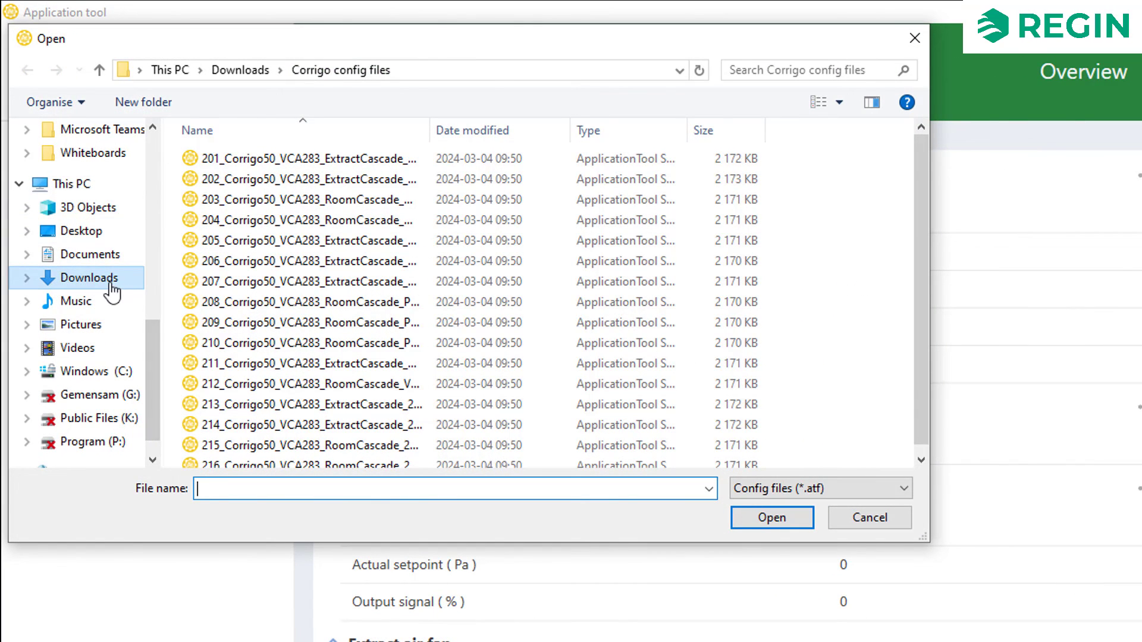
click(771, 518)
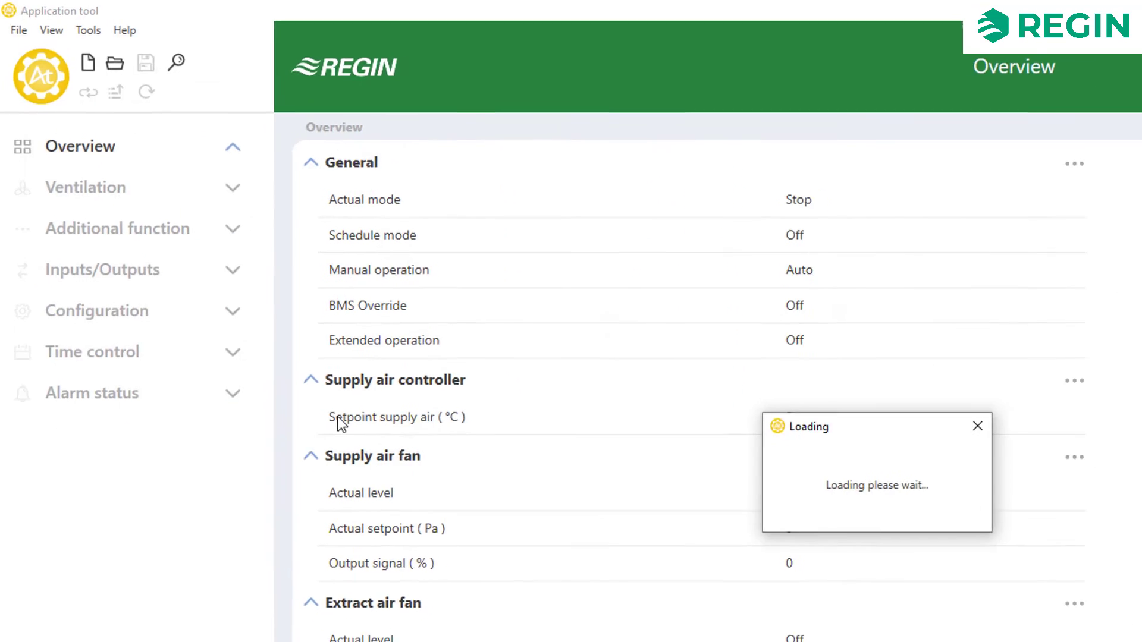